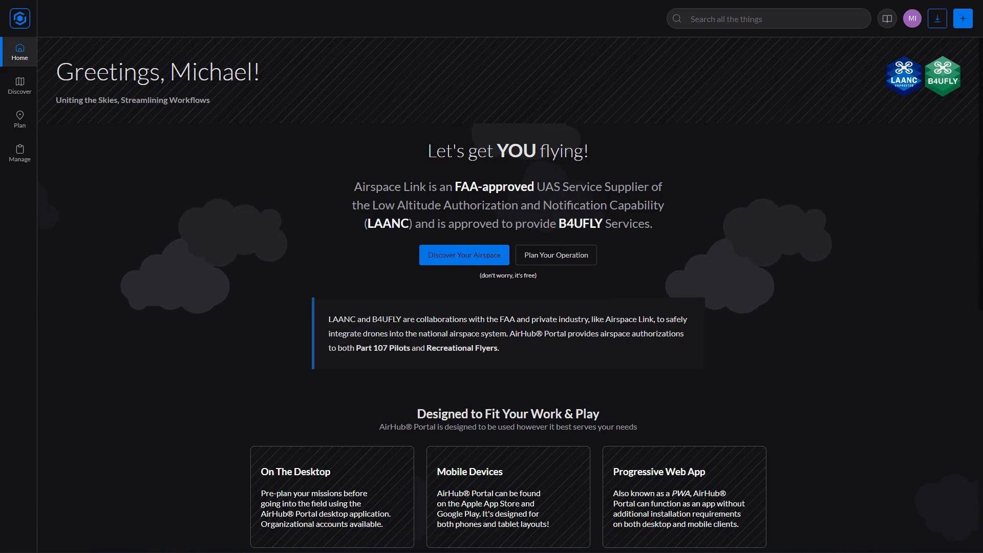
mouse_move(583, 275)
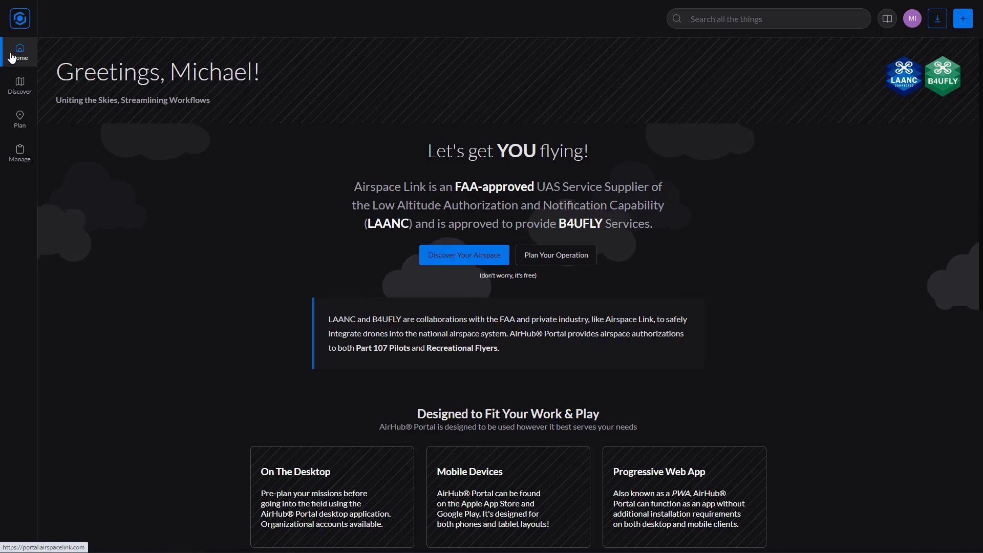
mouse_move(39, 123)
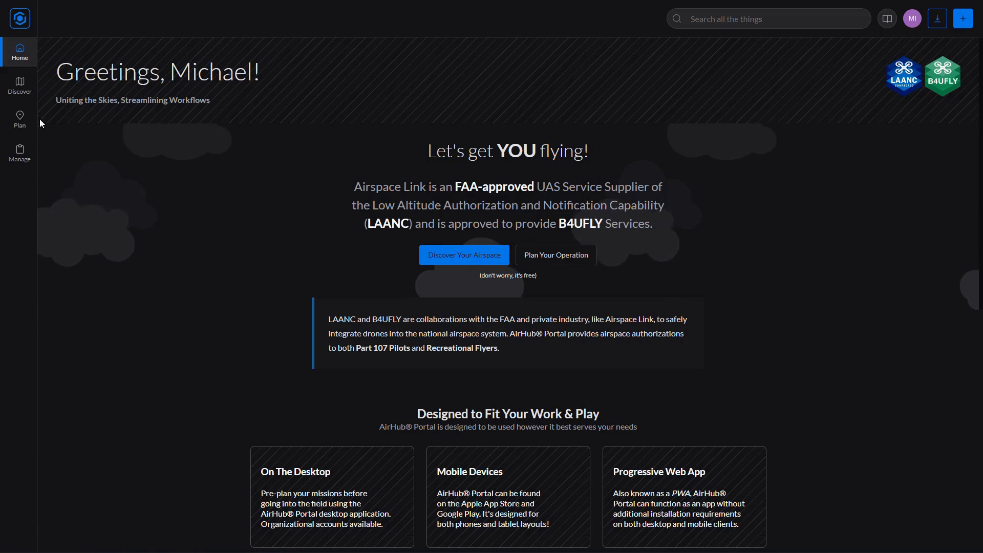
mouse_move(19, 152)
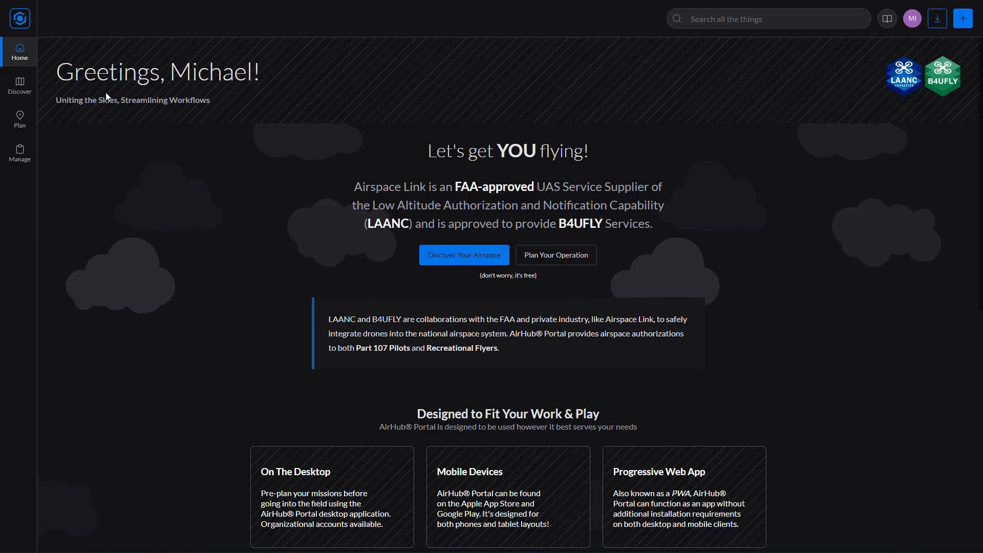
mouse_move(413, 30)
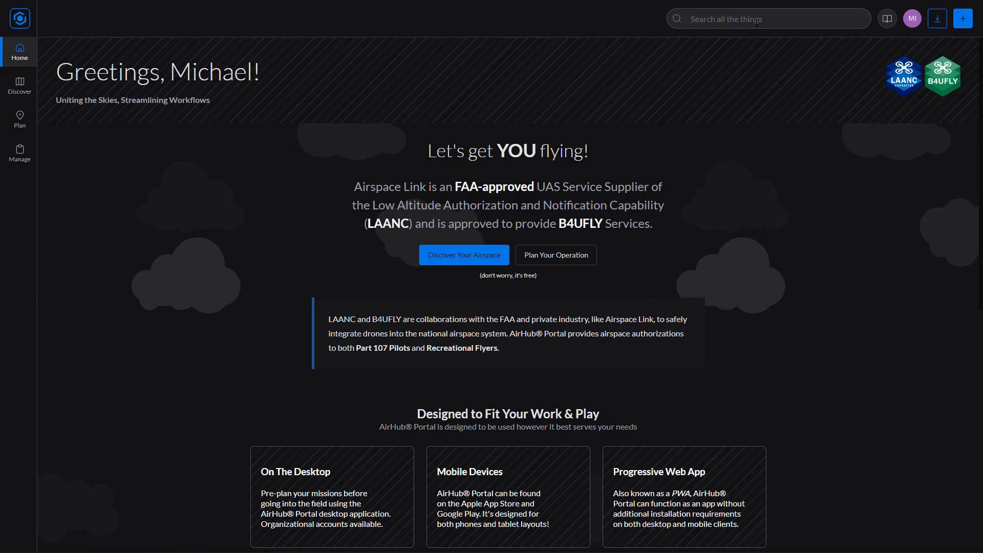
mouse_move(886, 19)
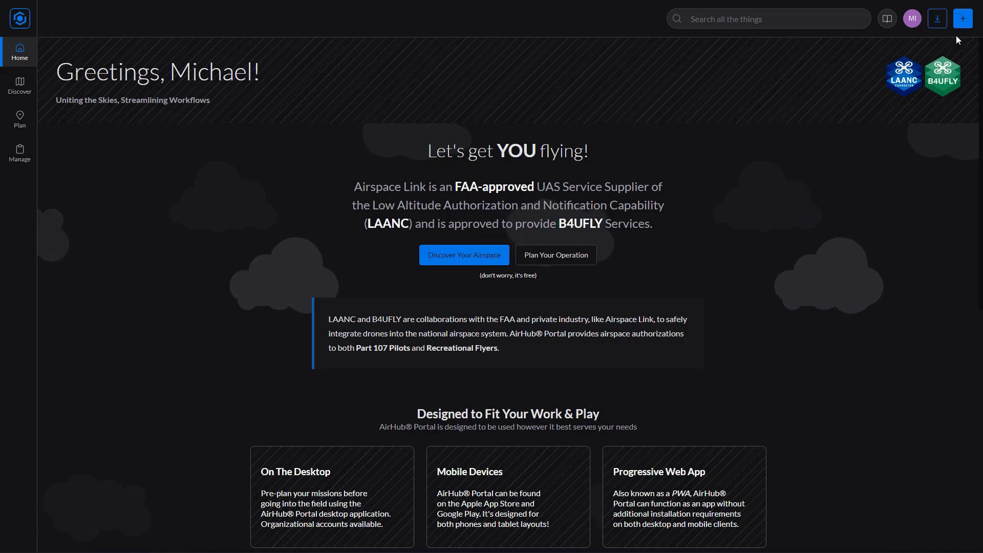
mouse_move(716, 142)
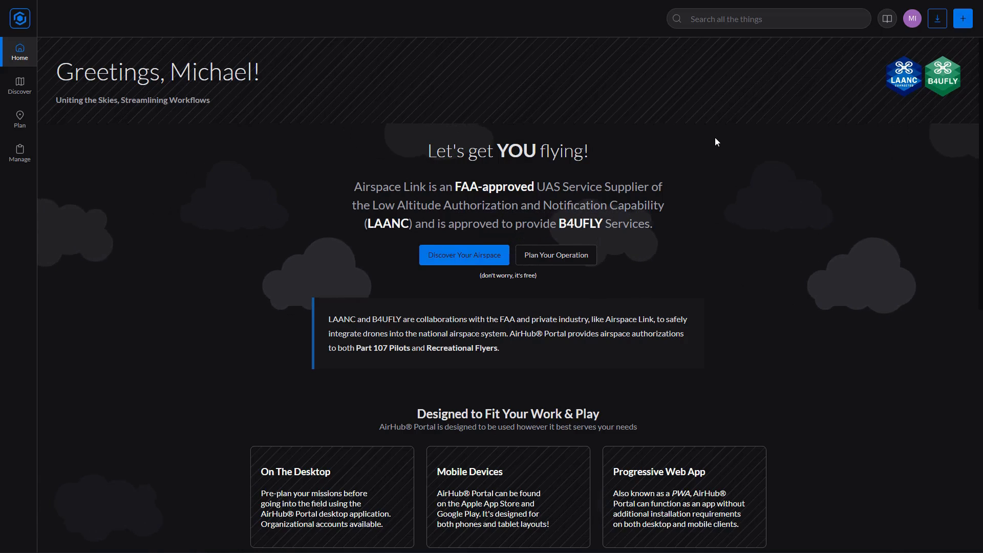
mouse_move(332, 166)
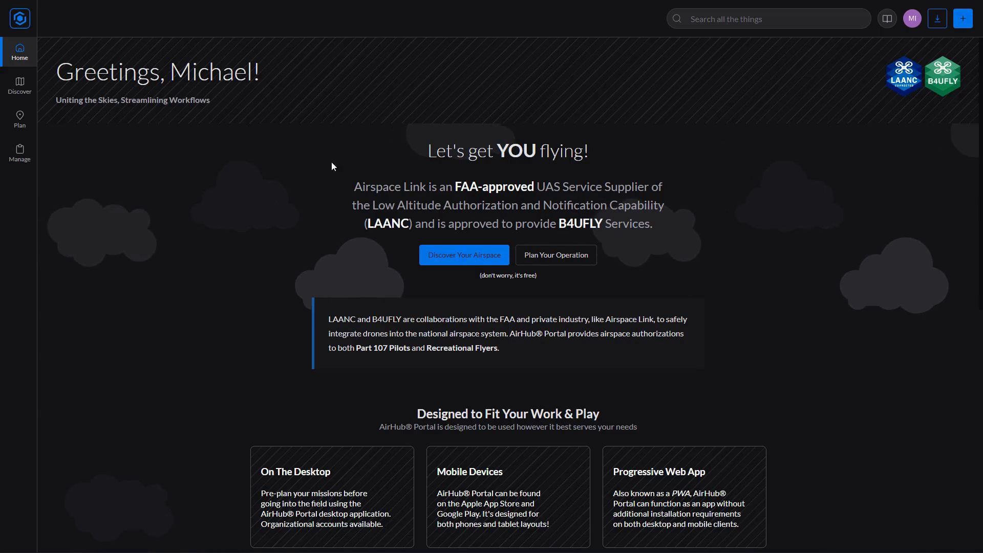
mouse_move(20, 85)
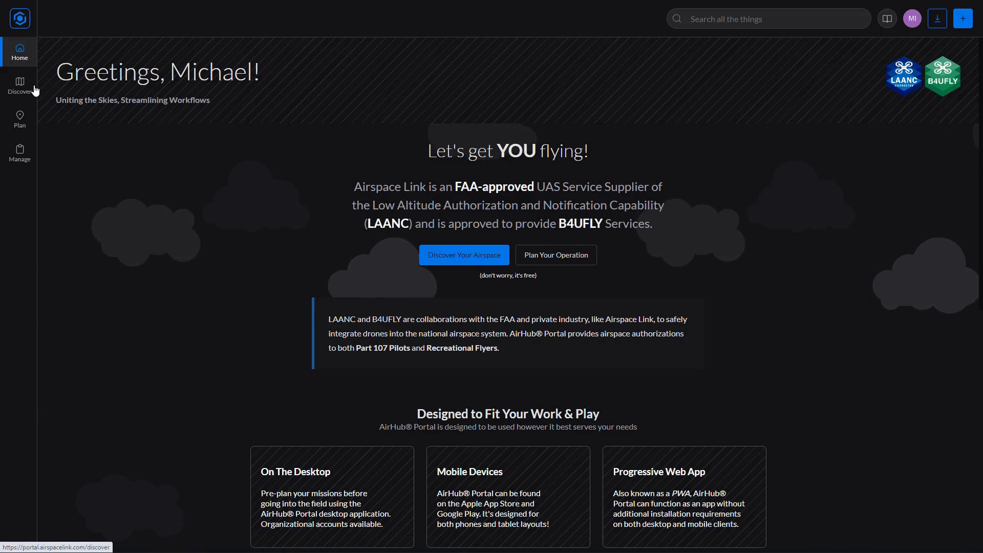
Step: Open the Discover map showing airspace points across North America
left_click(19, 86)
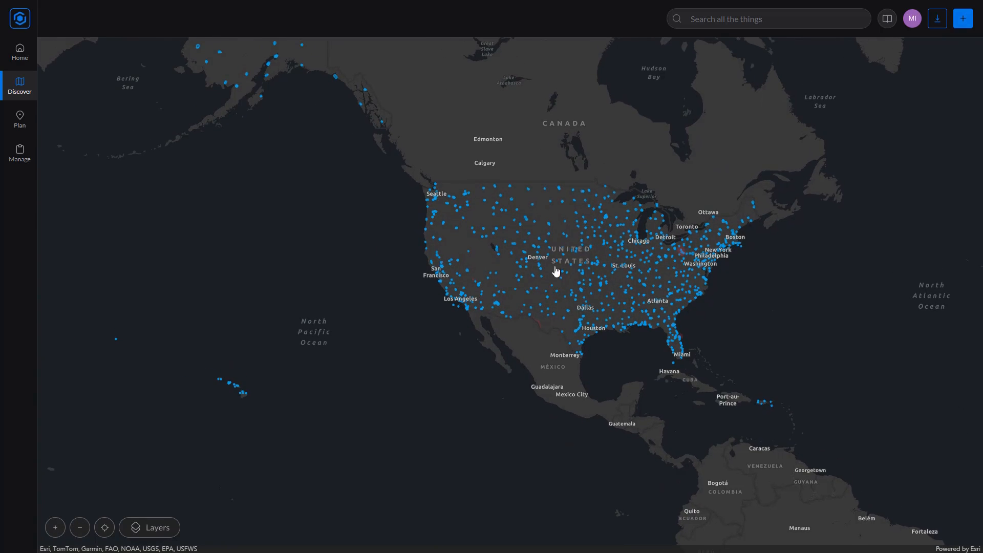
Step: Search 'san d' and go to San Diego, CA, USA on the map
left_click(768, 18)
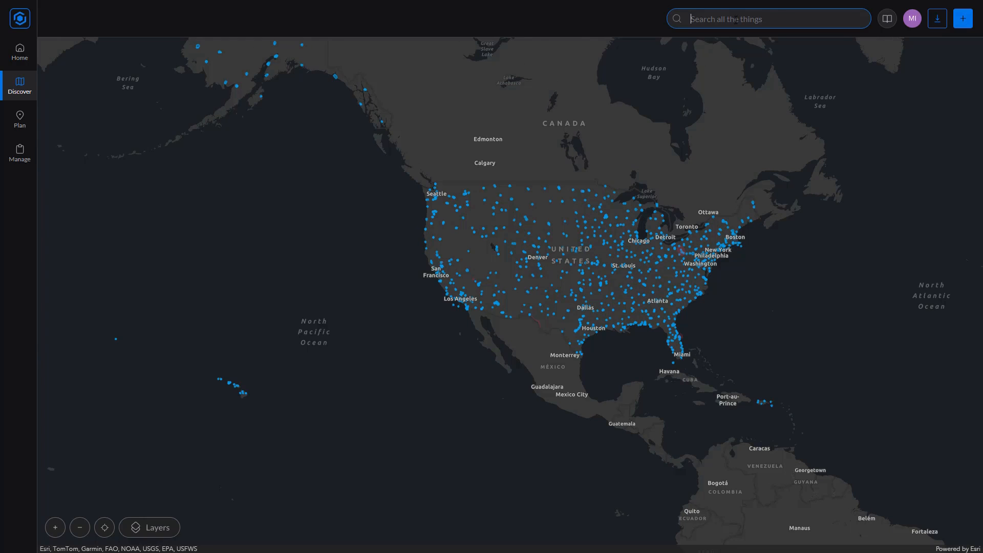
type("san d")
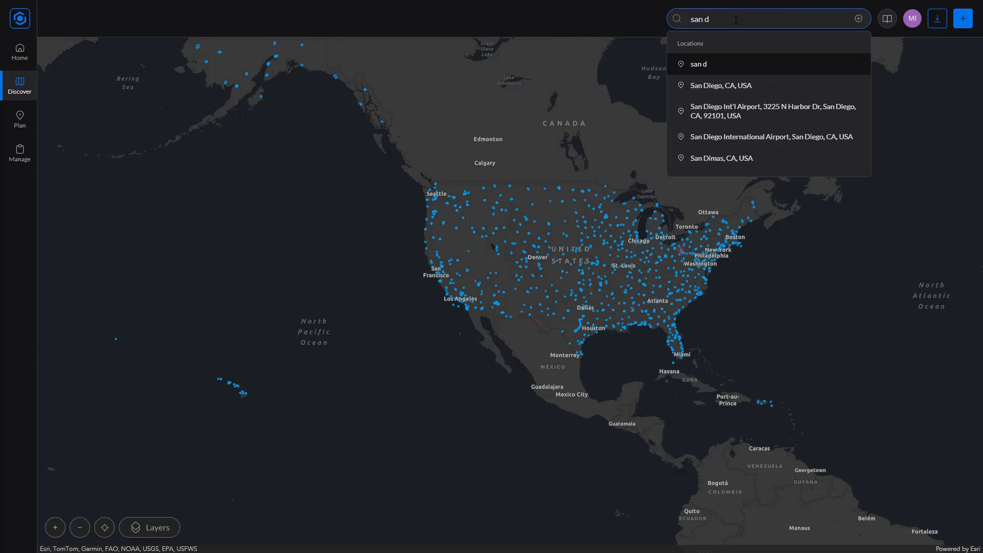
left_click(721, 86)
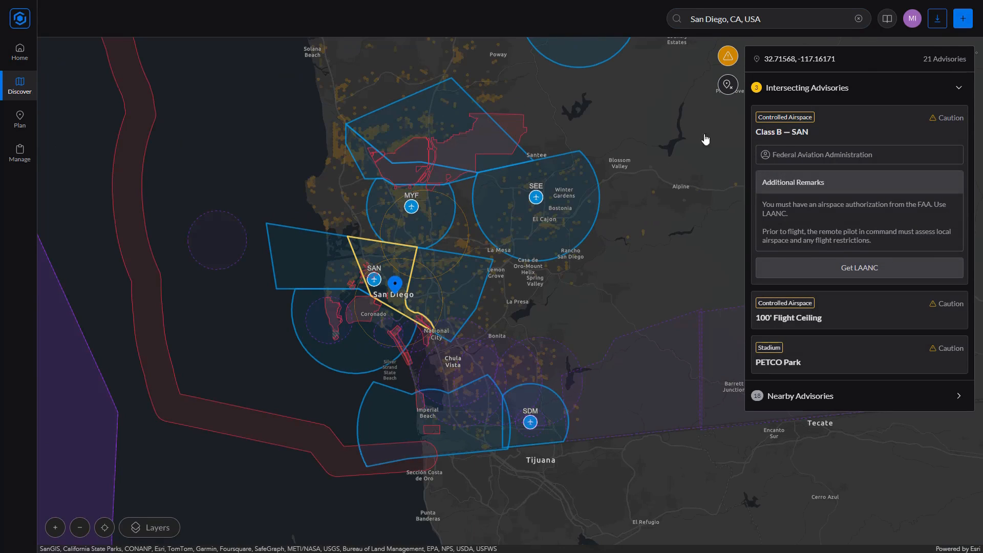
mouse_move(641, 104)
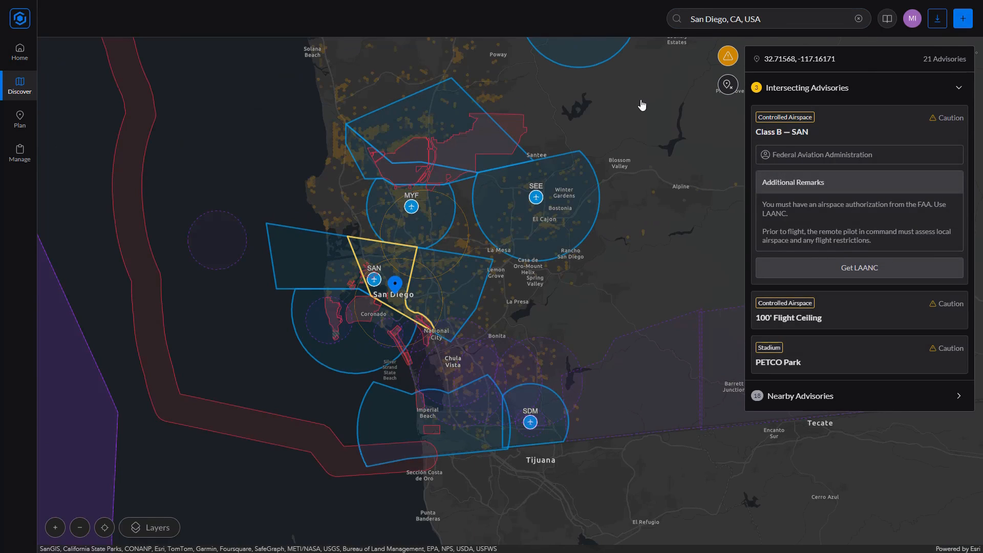
mouse_move(470, 336)
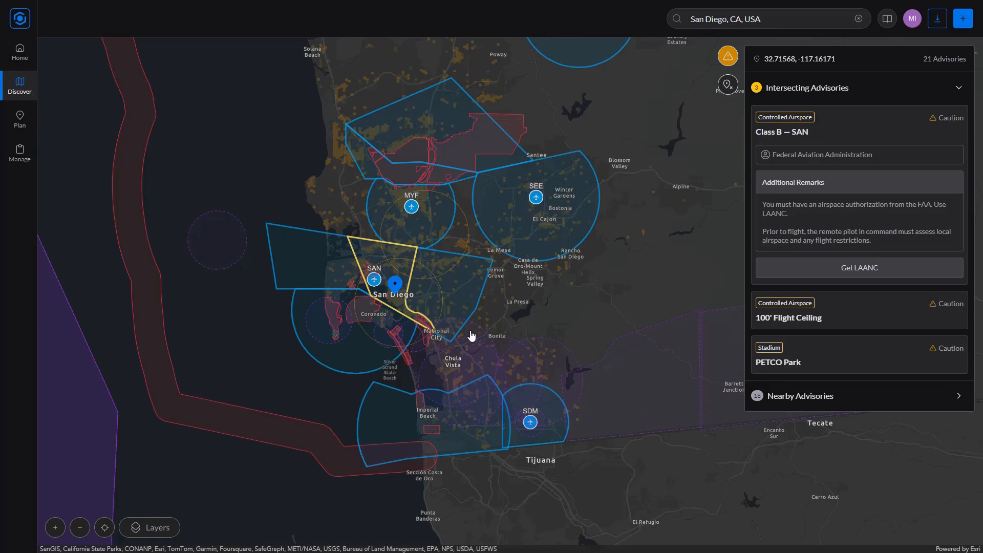
mouse_move(374, 276)
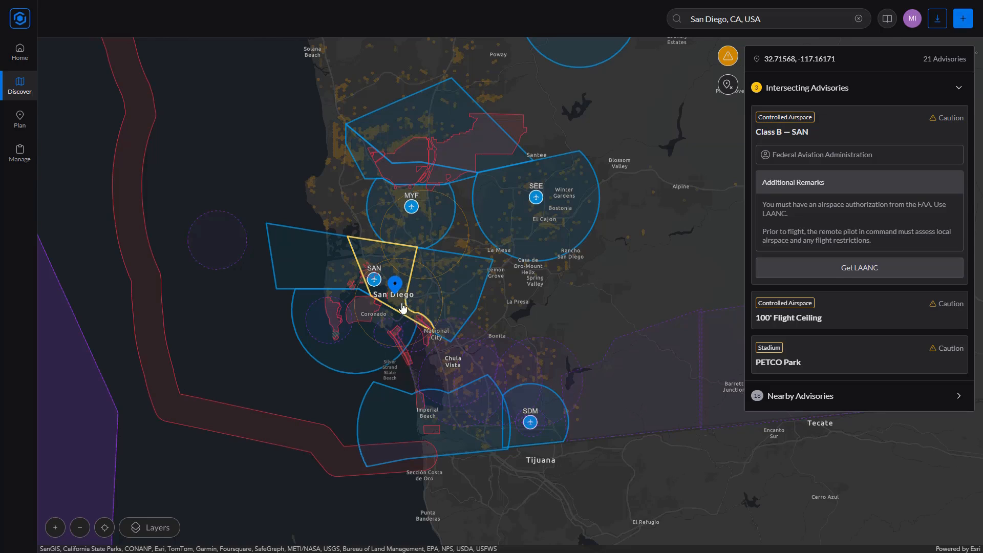
mouse_move(385, 276)
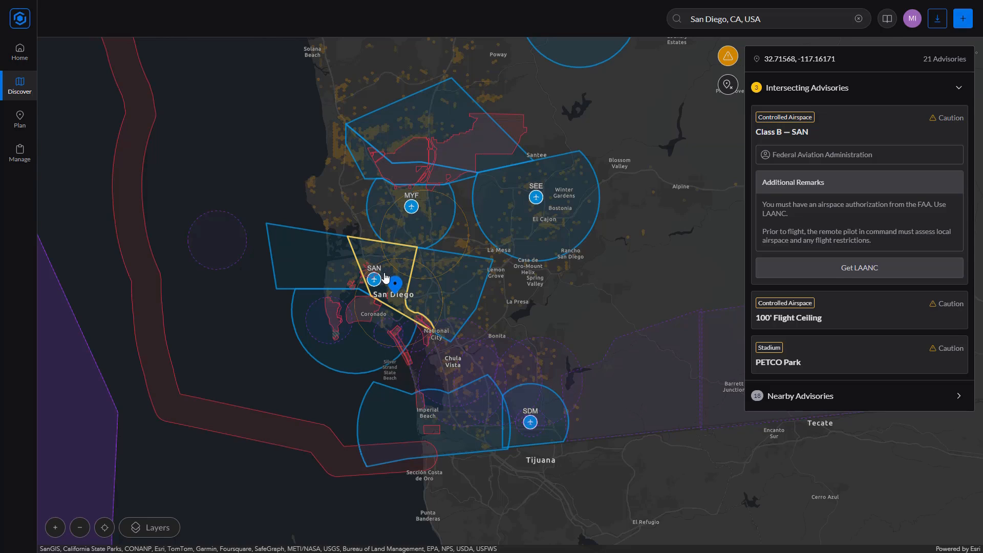
mouse_move(802, 260)
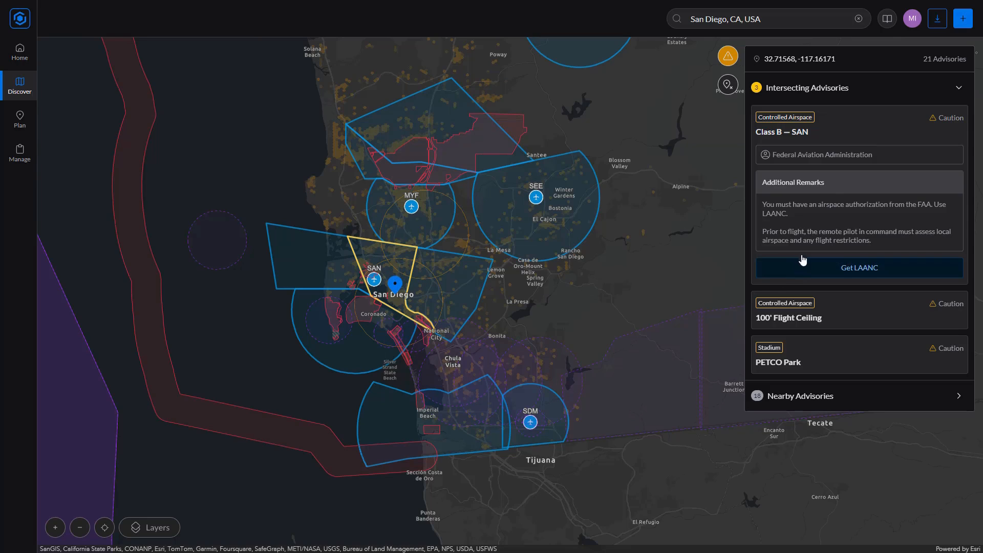
mouse_move(877, 412)
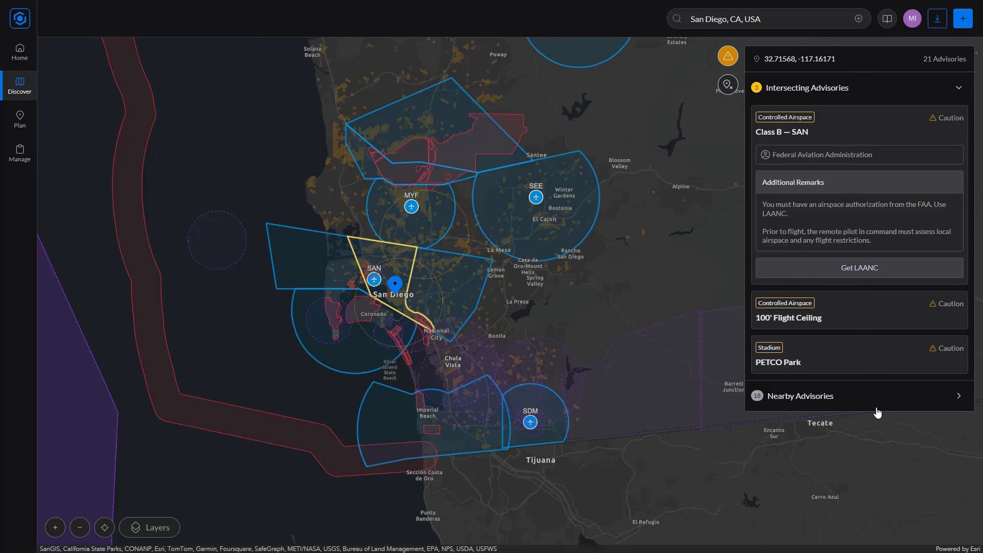
mouse_move(695, 295)
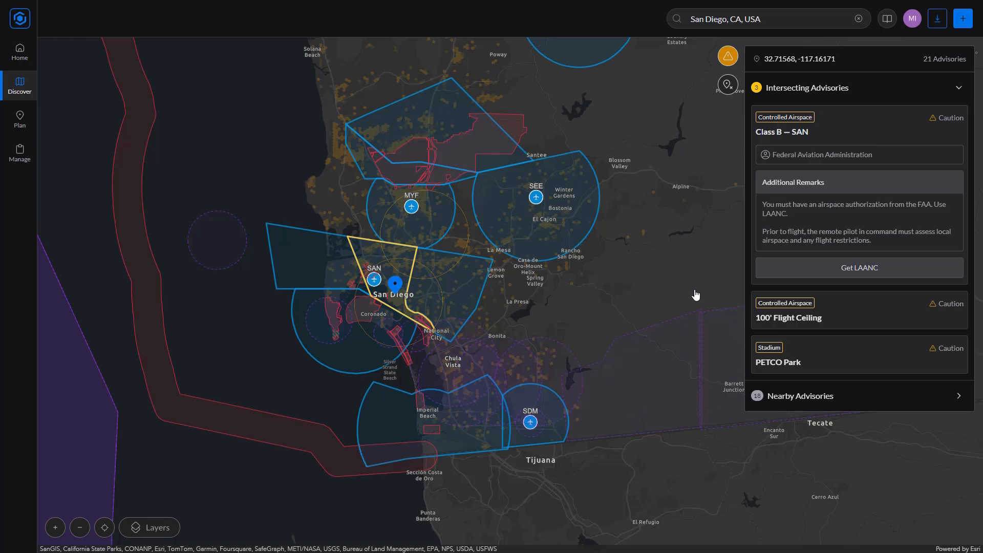
mouse_move(663, 254)
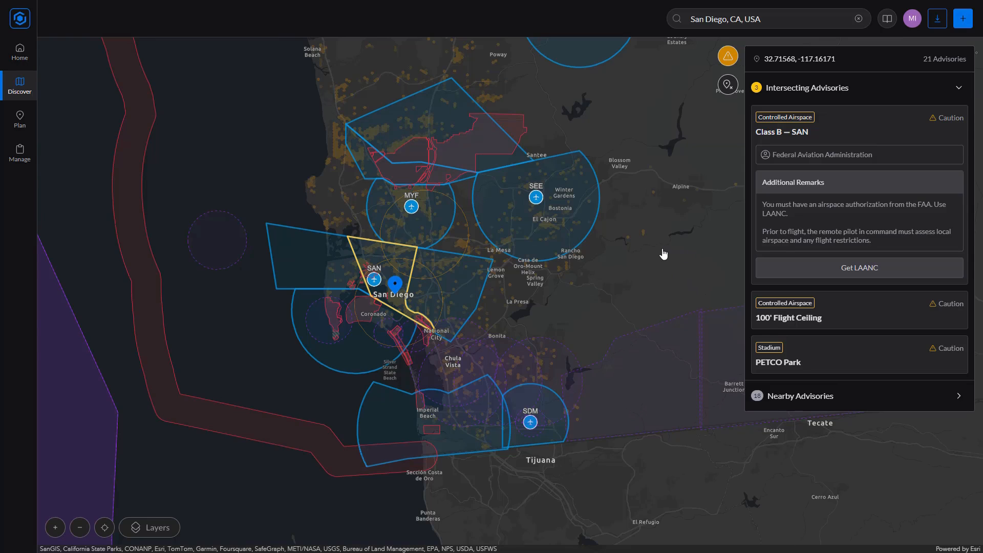
mouse_move(749, 371)
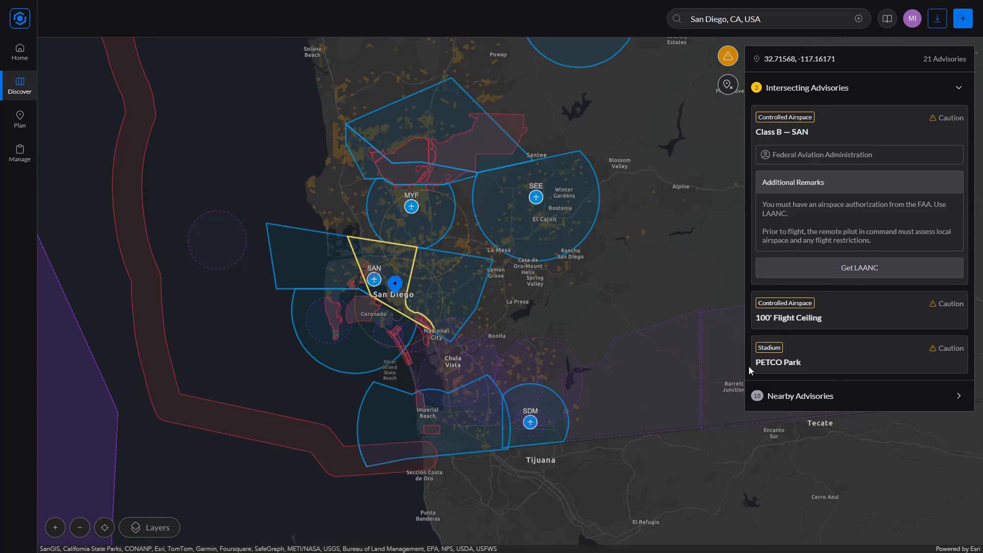
mouse_move(775, 73)
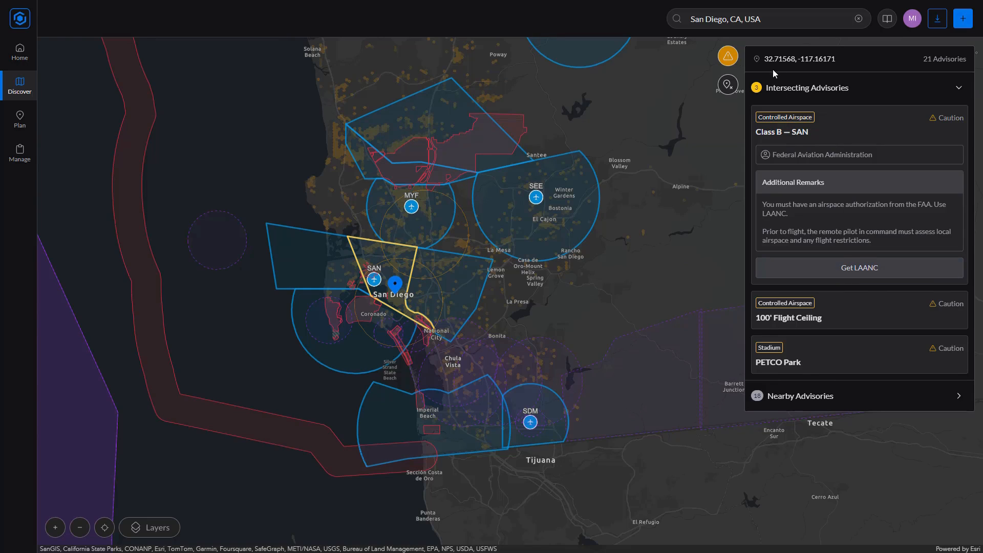
mouse_move(916, 64)
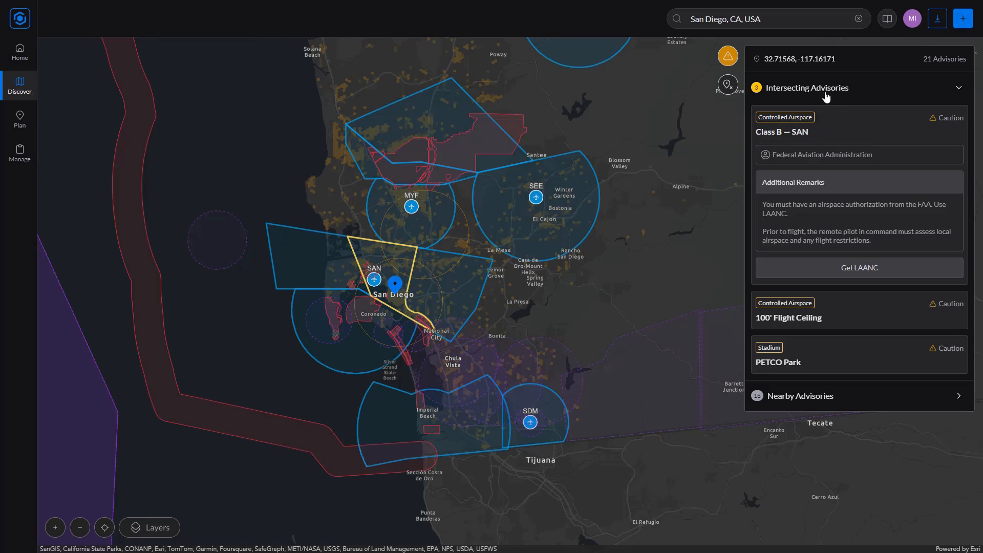
mouse_move(396, 295)
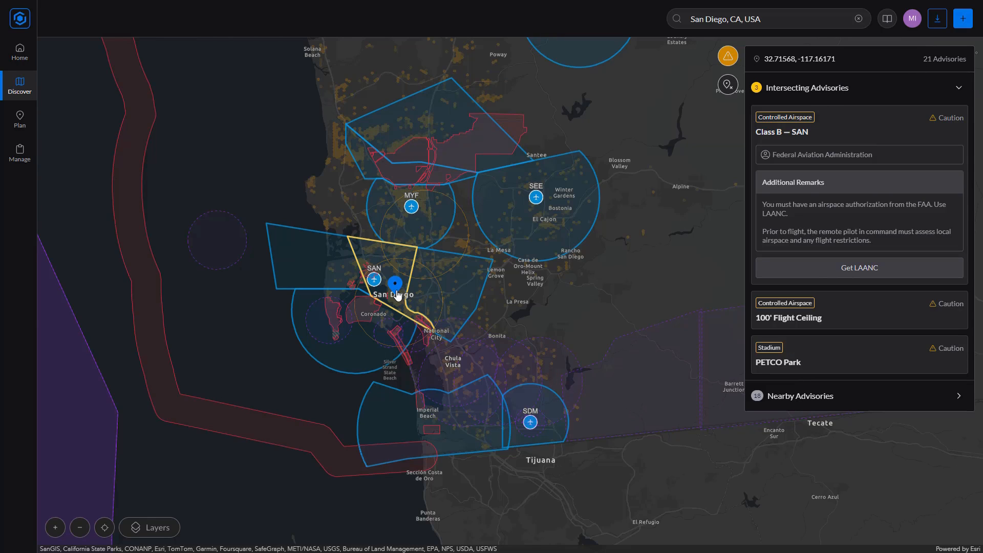
mouse_move(395, 294)
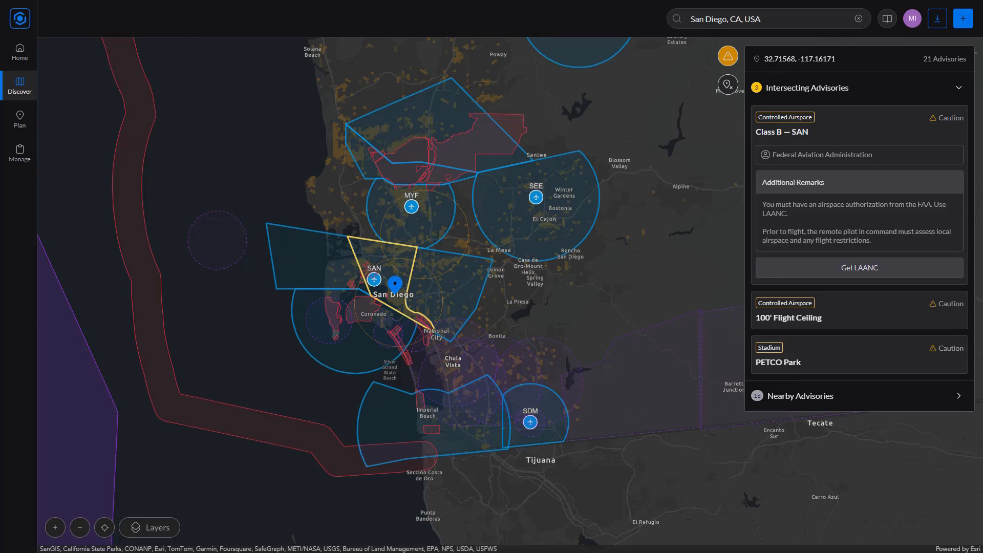
mouse_move(395, 292)
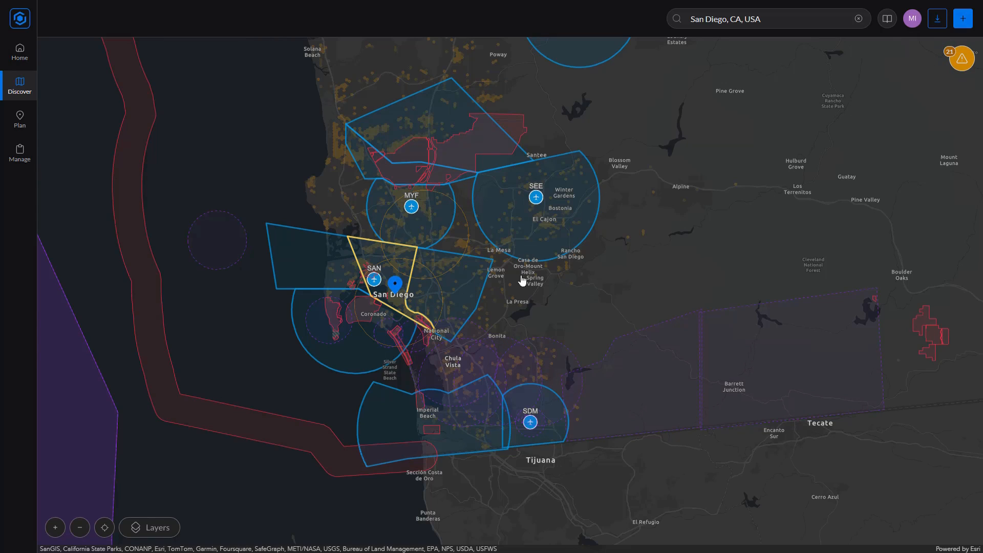
mouse_move(960, 60)
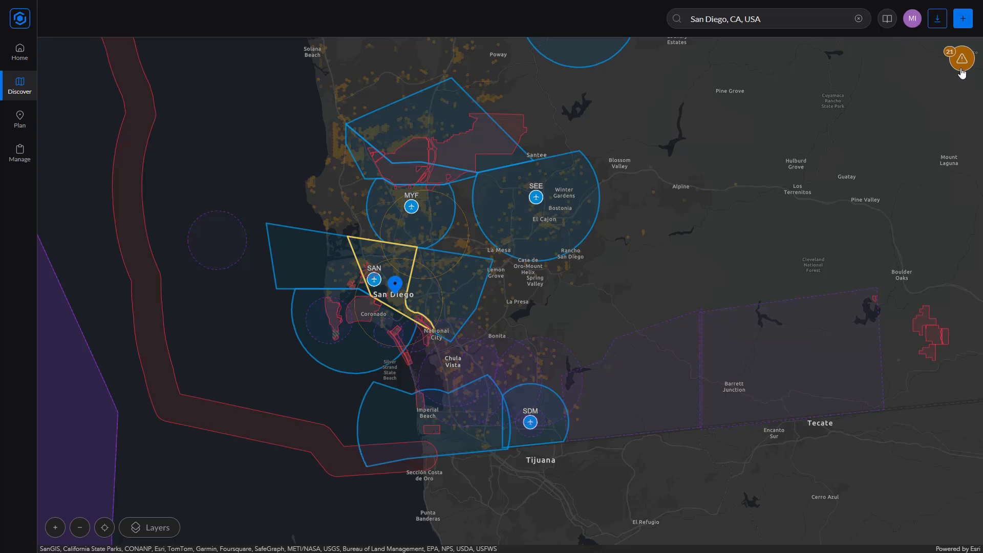
Step: Close the advisory details panel to show the San Diego advisories list again
left_click(960, 59)
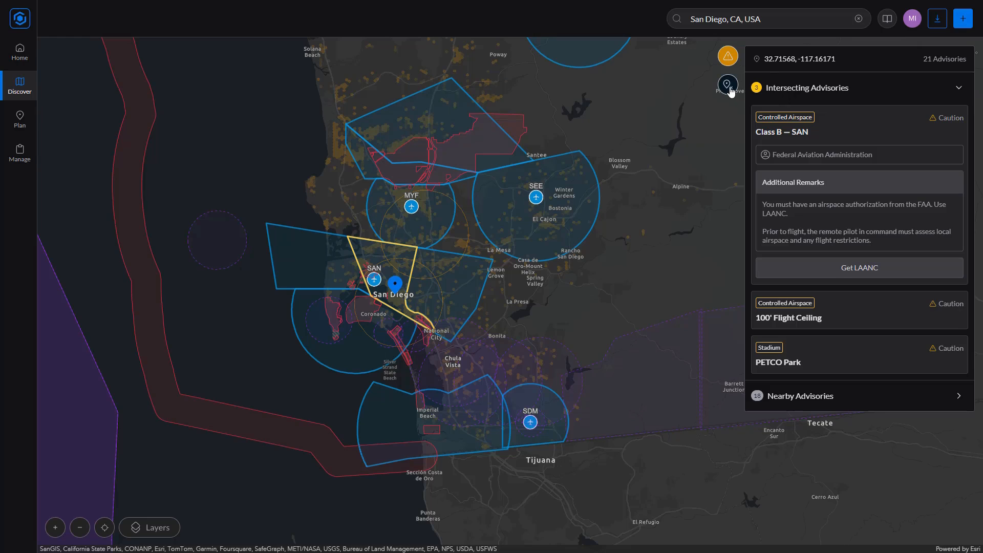
mouse_move(694, 129)
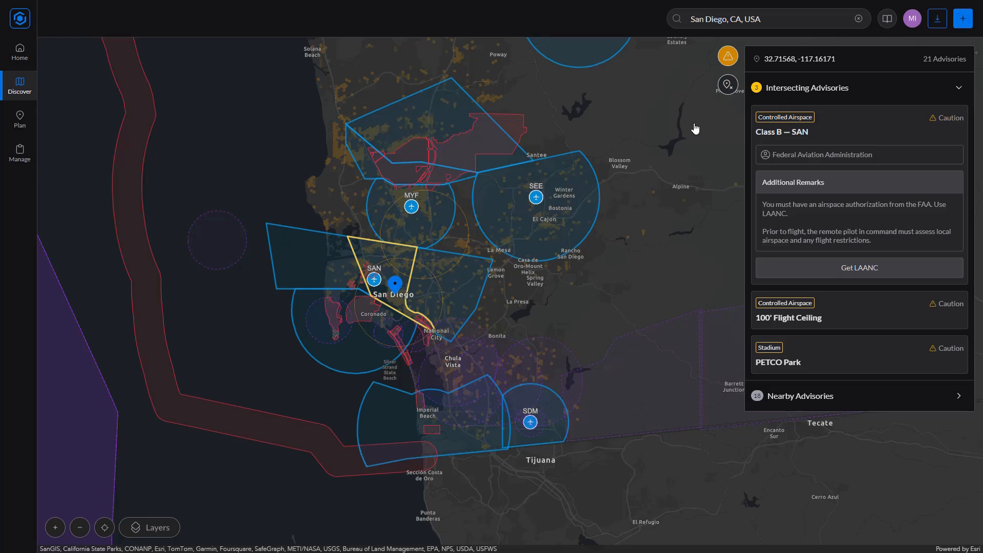
mouse_move(727, 84)
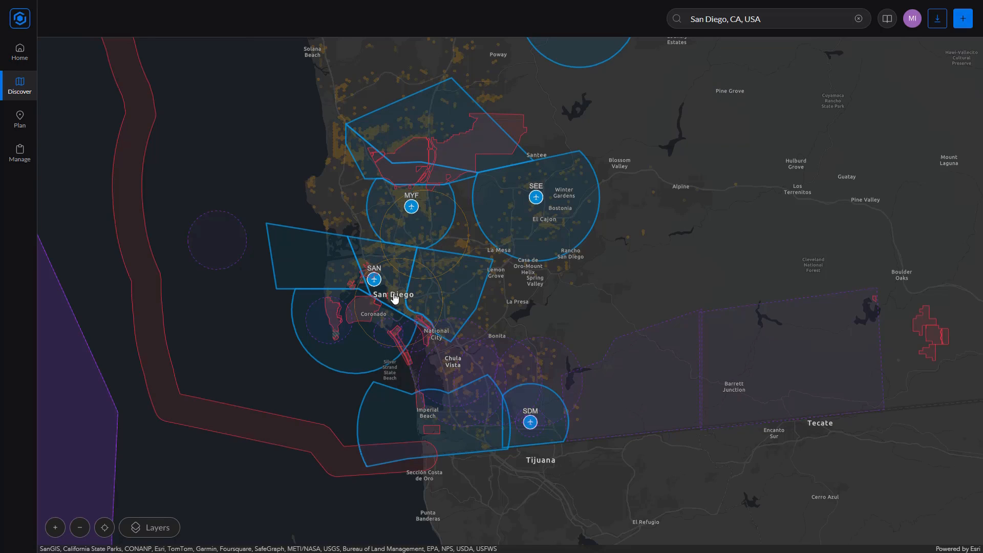
Step: Drop a pin in downtown San Diego and collapse then re-expand Intersecting Advisories
left_click(395, 283)
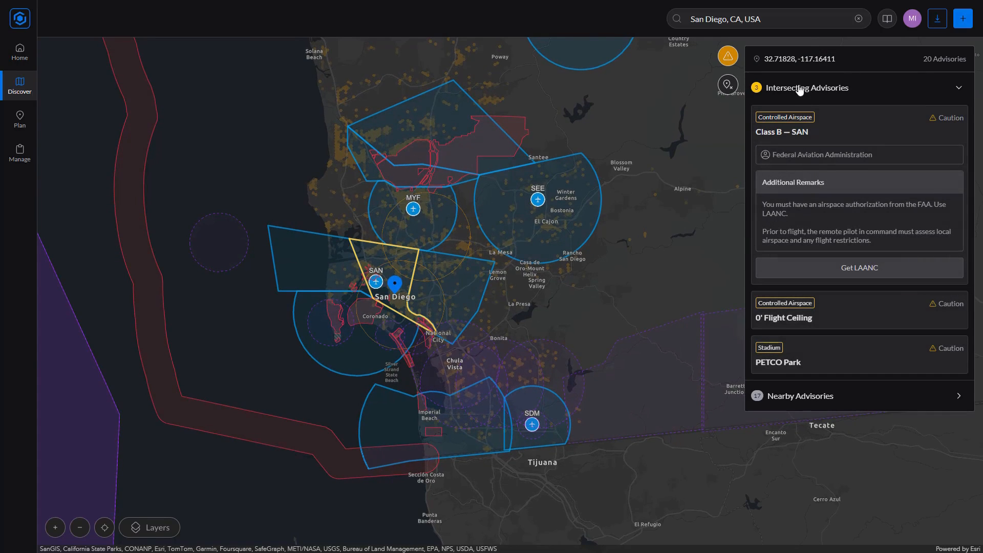
mouse_move(877, 114)
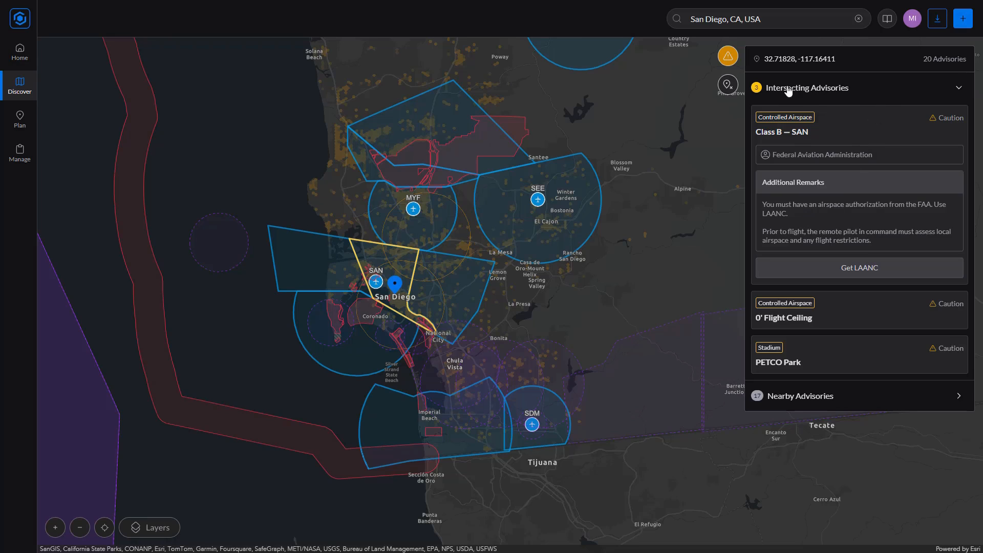
left_click(806, 87)
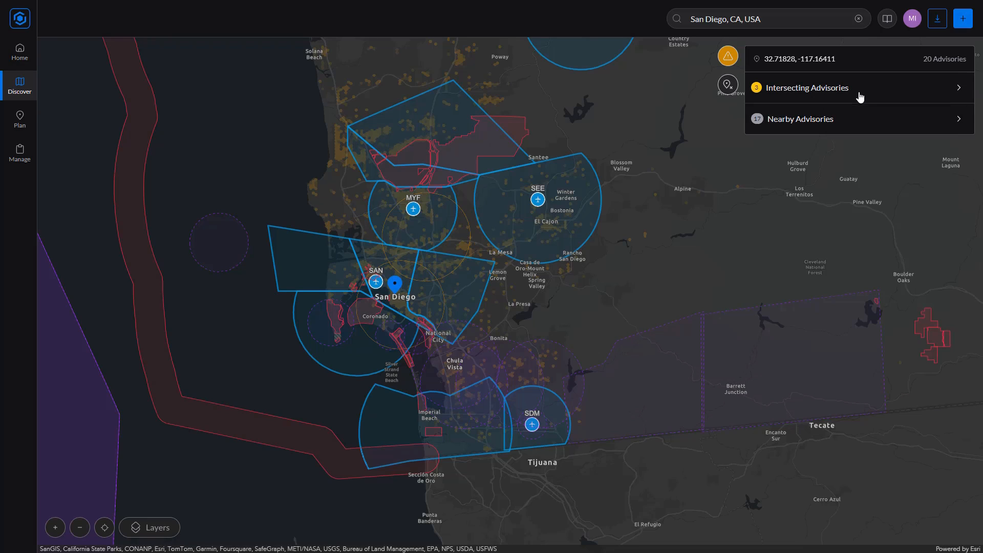
mouse_move(829, 93)
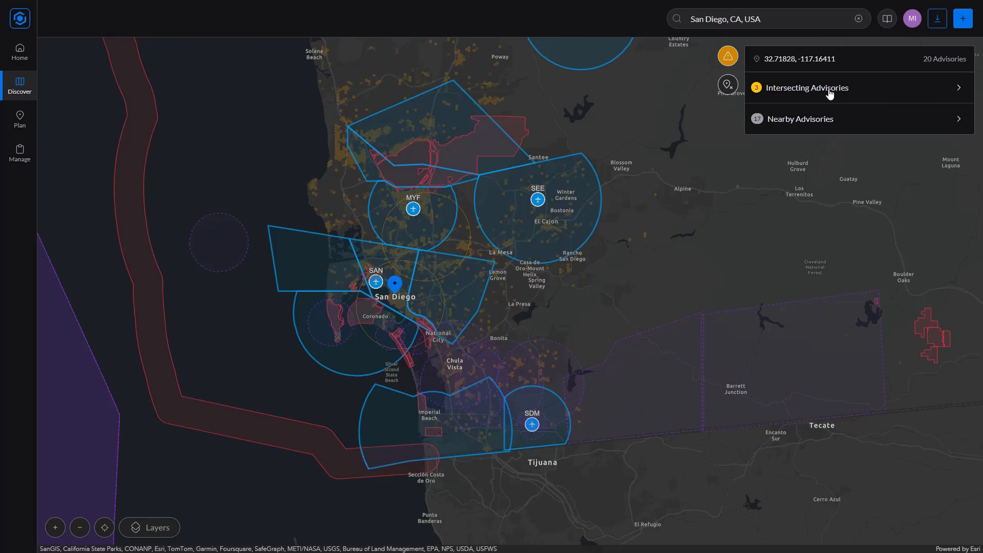
left_click(807, 87)
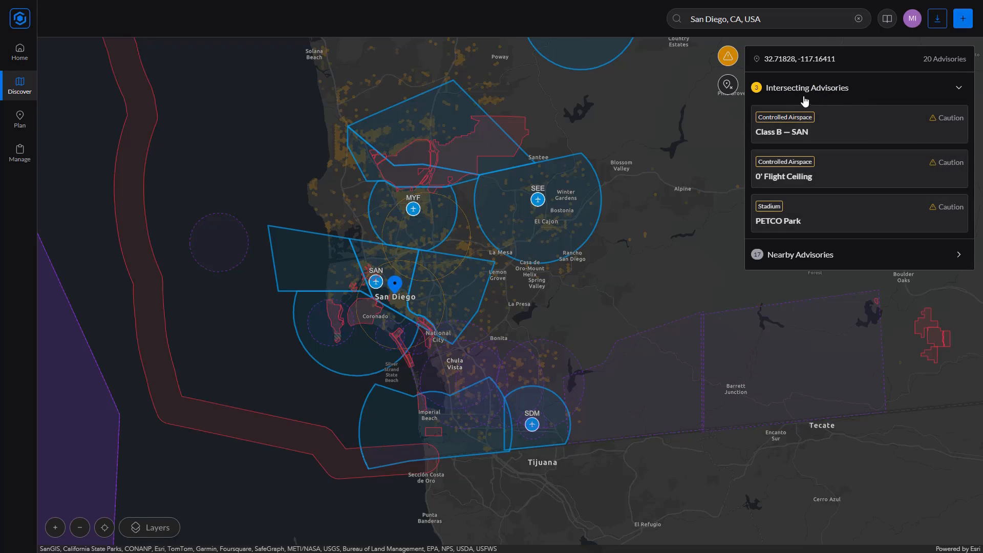
mouse_move(657, 202)
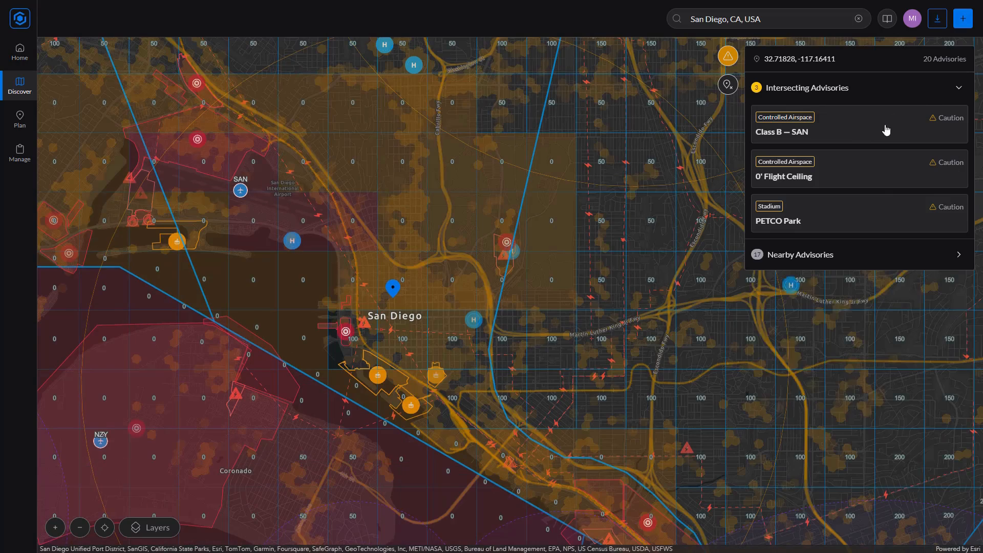
Step: Expand the Class B — SAN advisory card to read its remarks
left_click(782, 132)
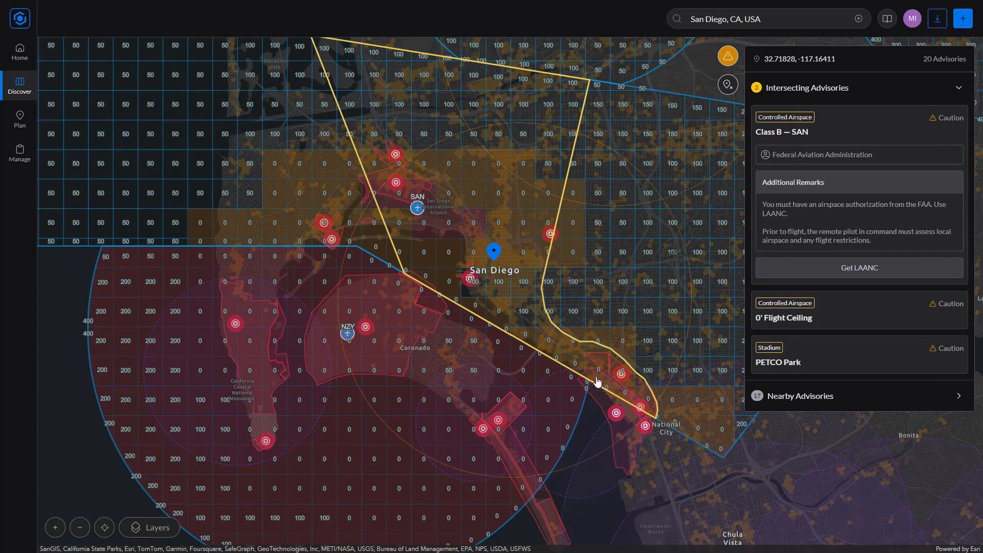
mouse_move(866, 141)
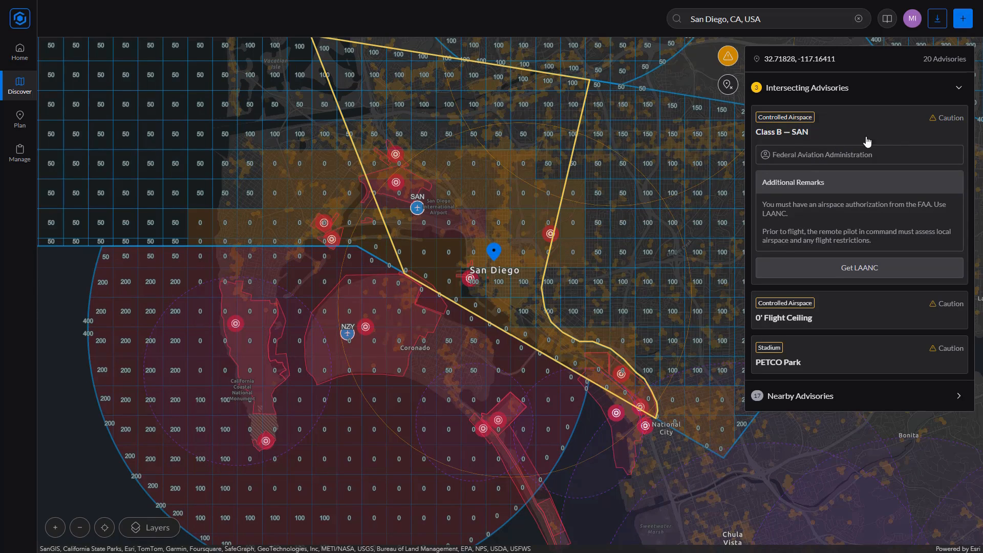
mouse_move(777, 143)
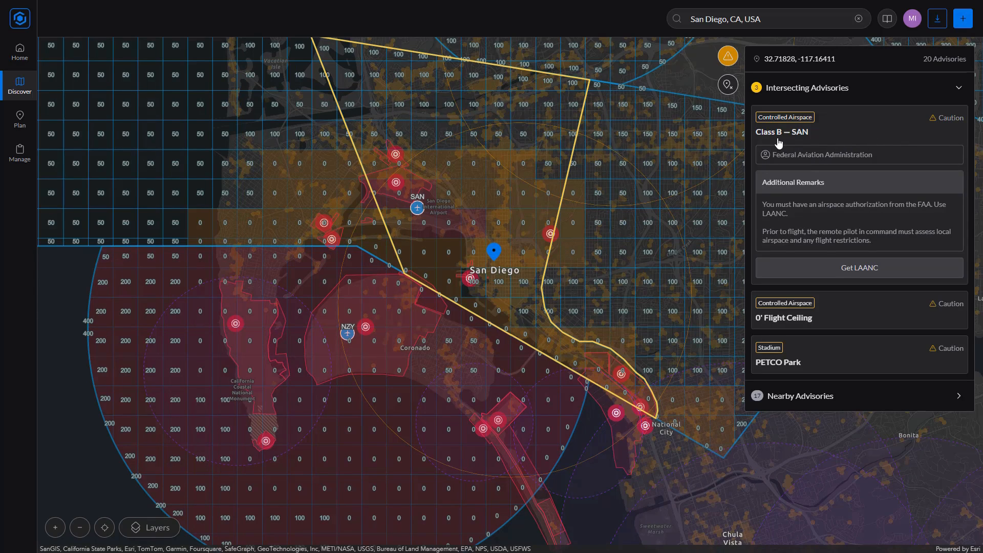
mouse_move(815, 141)
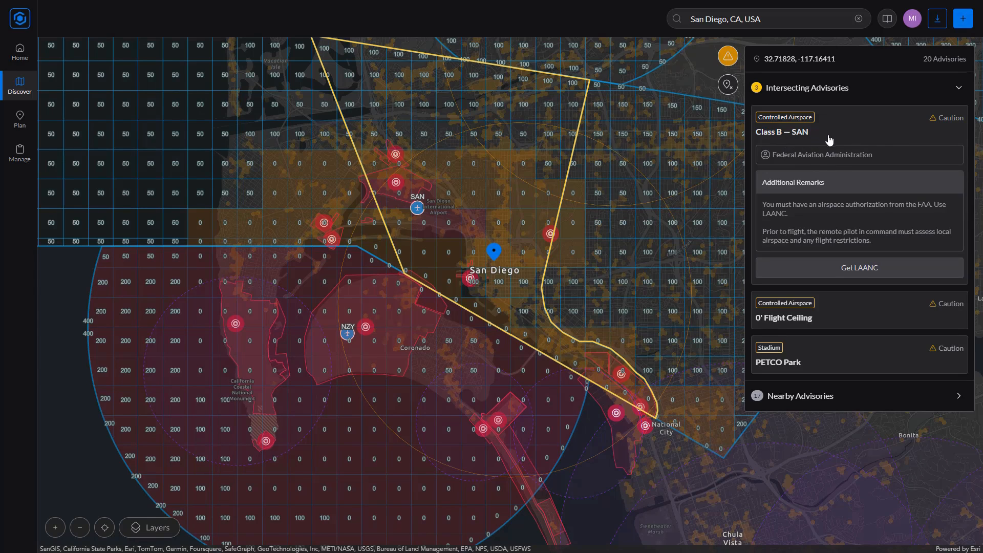
mouse_move(824, 224)
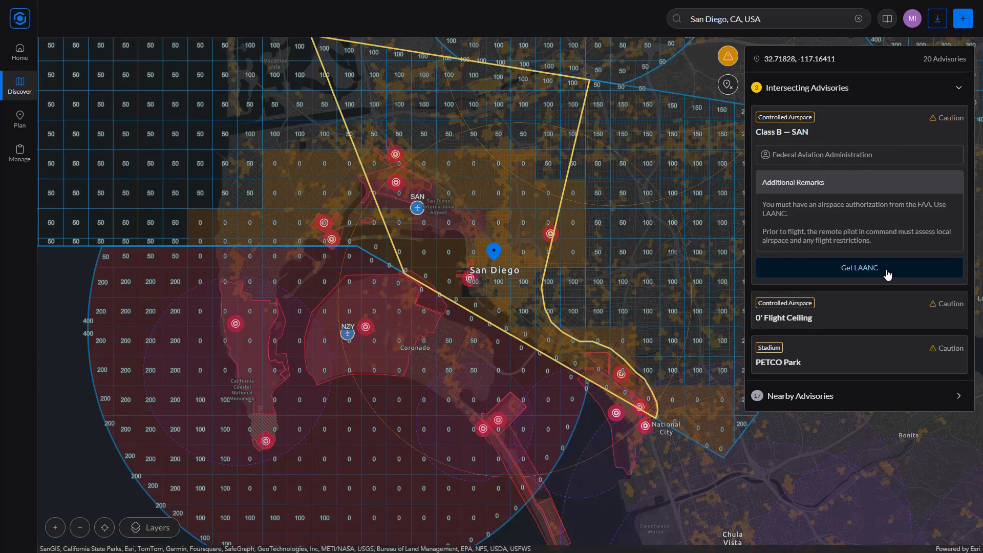
mouse_move(847, 306)
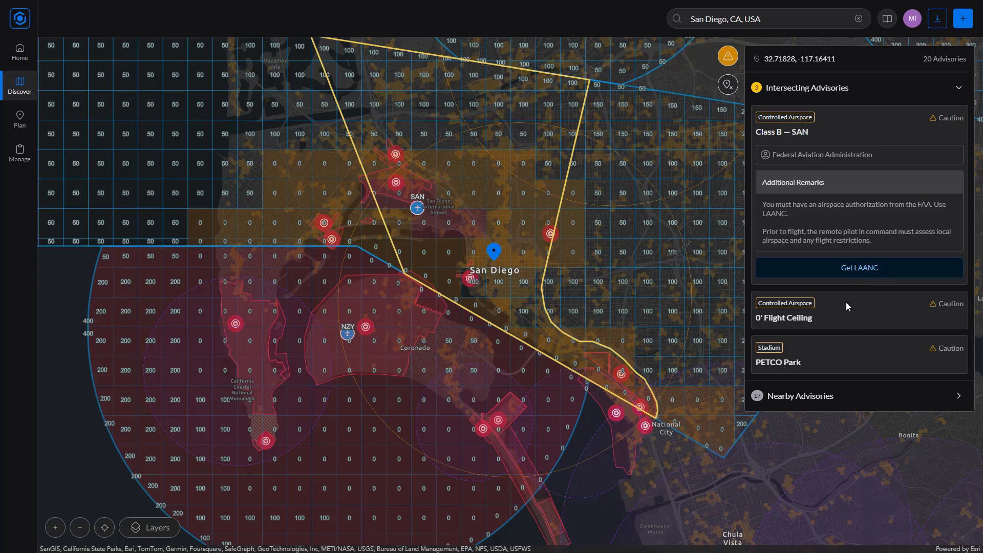
mouse_move(834, 321)
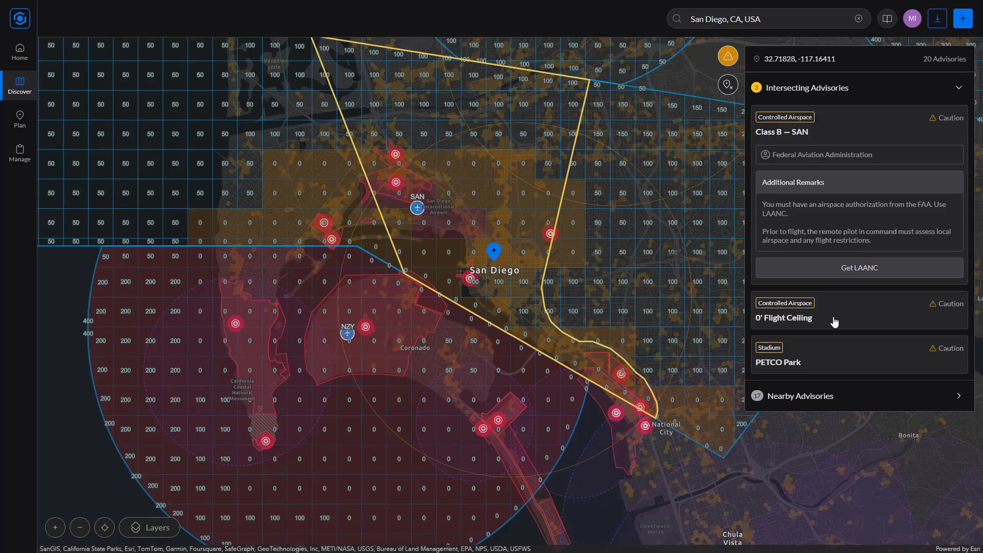
mouse_move(823, 360)
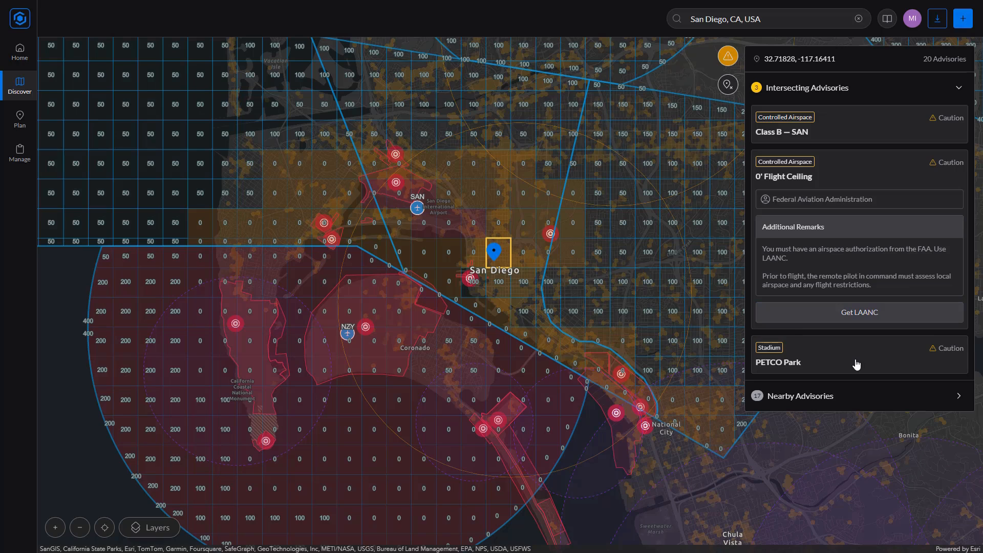
Step: Expand the PETCO Park advisory to see its 3NM ring and MLB events
left_click(778, 362)
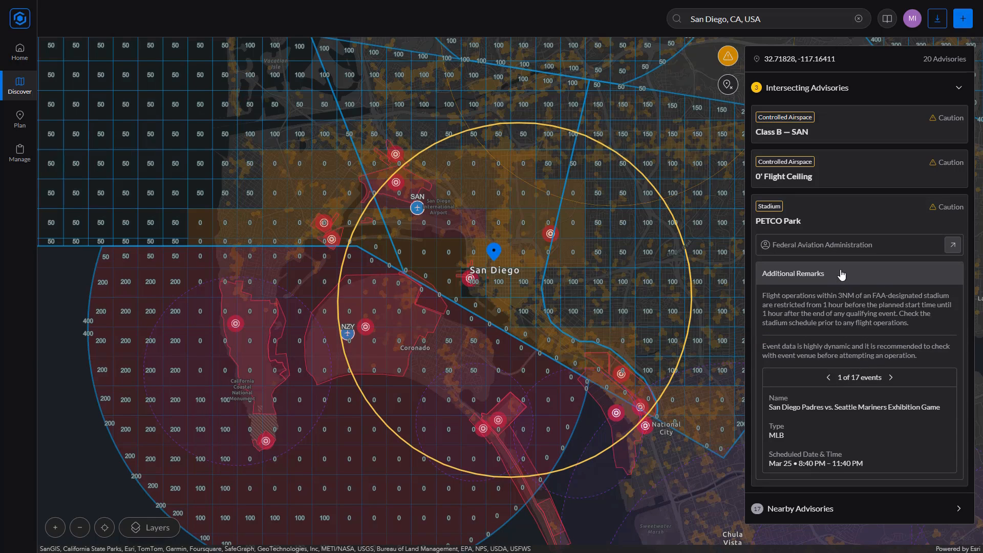
mouse_move(832, 316)
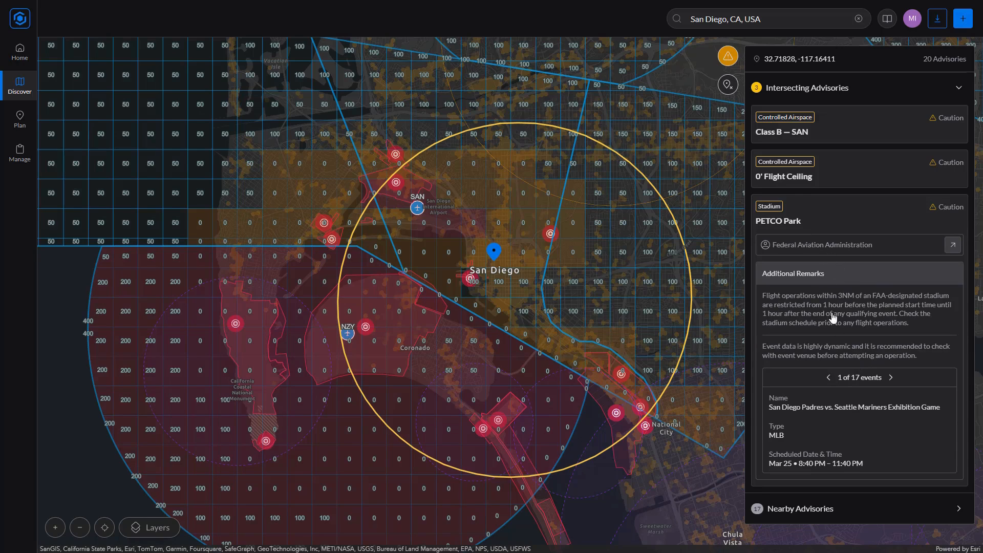
mouse_move(838, 349)
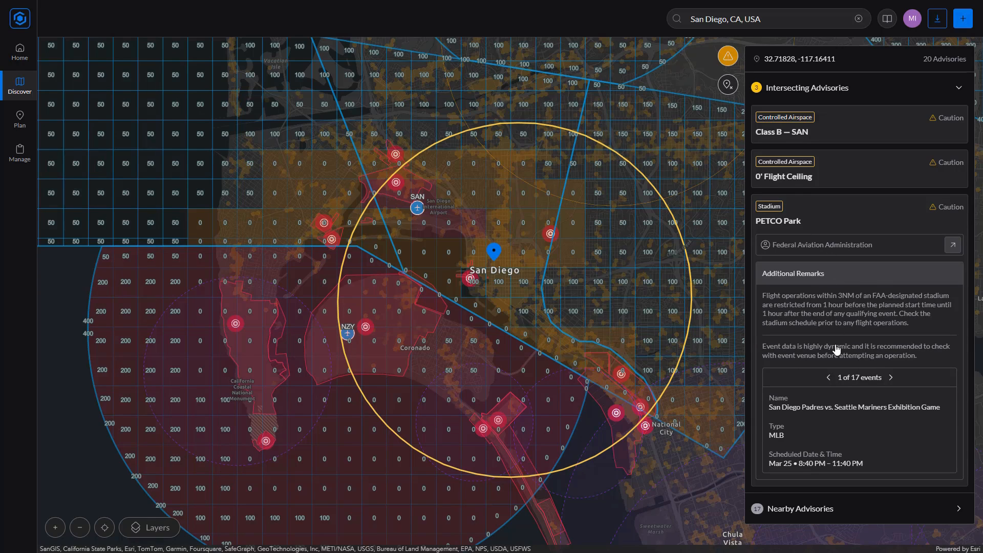
mouse_move(902, 394)
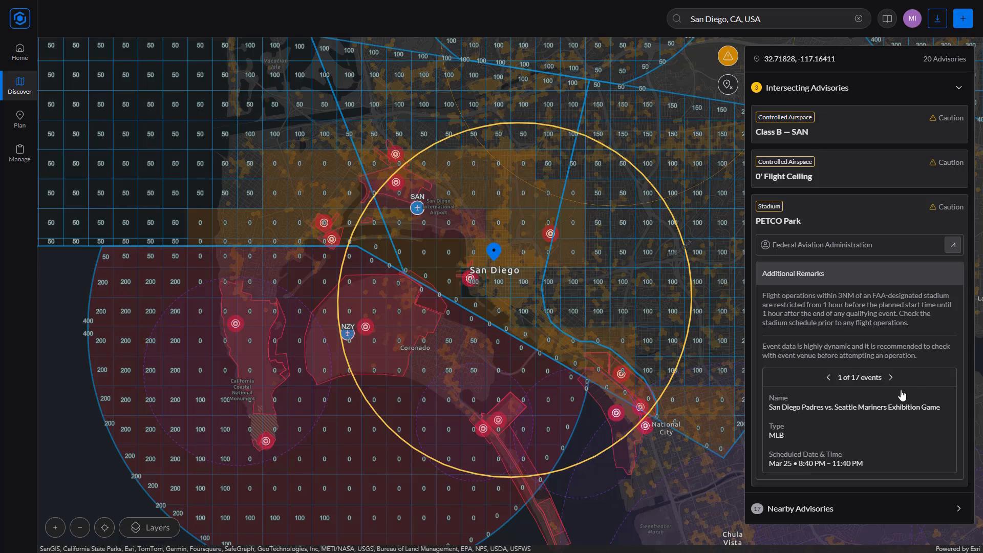
mouse_move(884, 398)
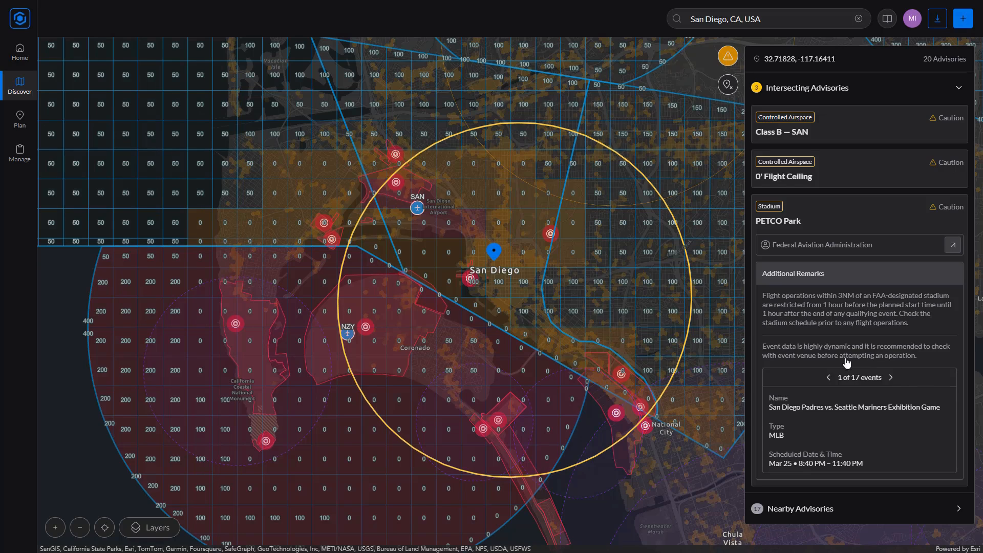
mouse_move(907, 418)
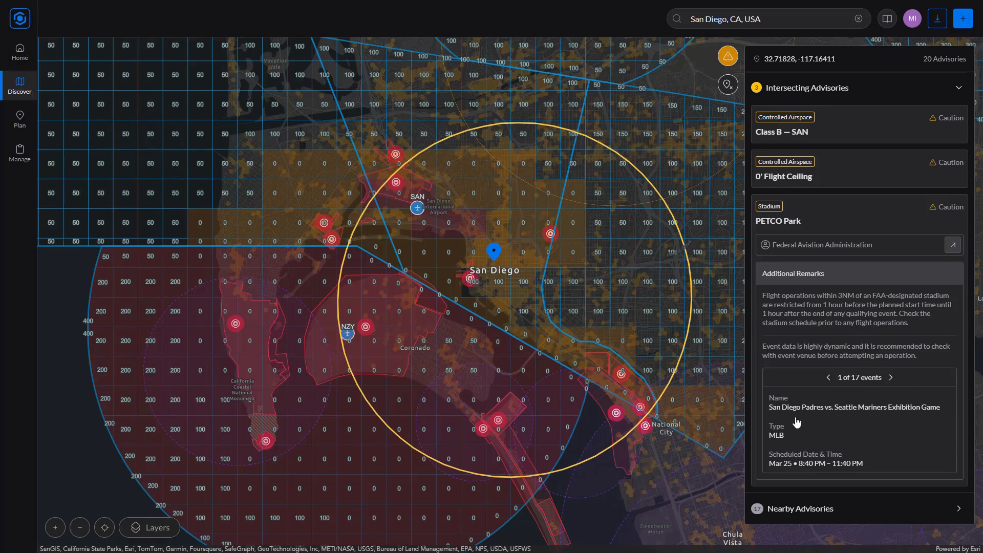
mouse_move(846, 391)
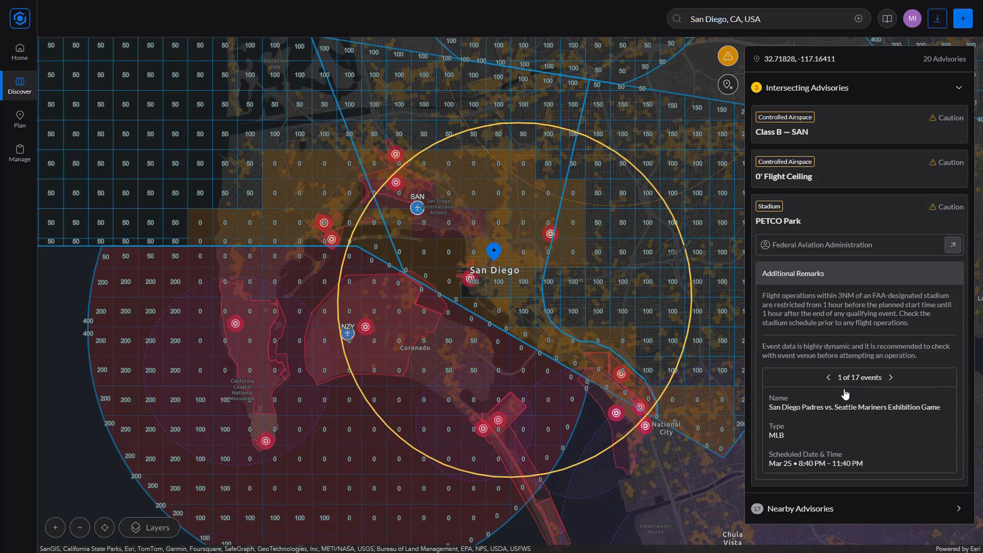
mouse_move(791, 442)
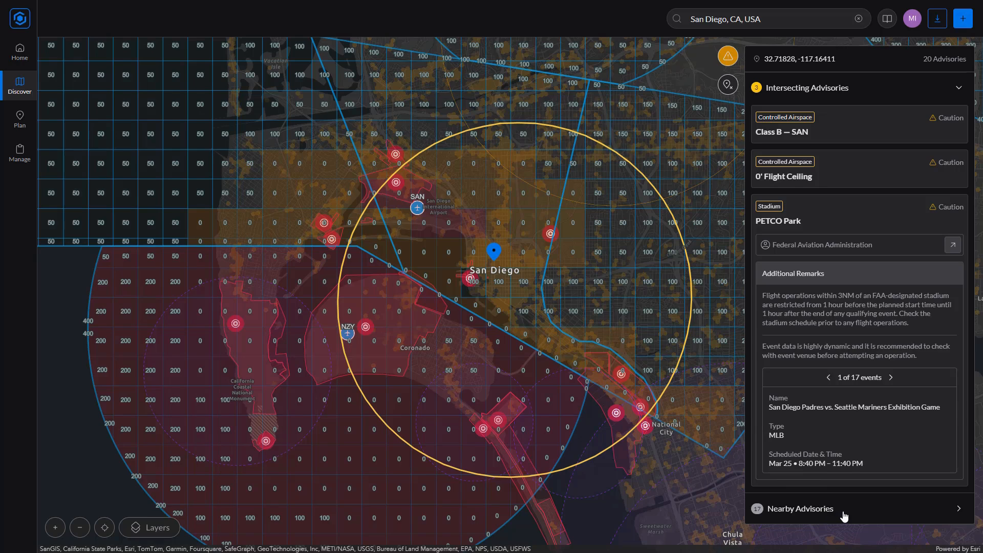
left_click(800, 508)
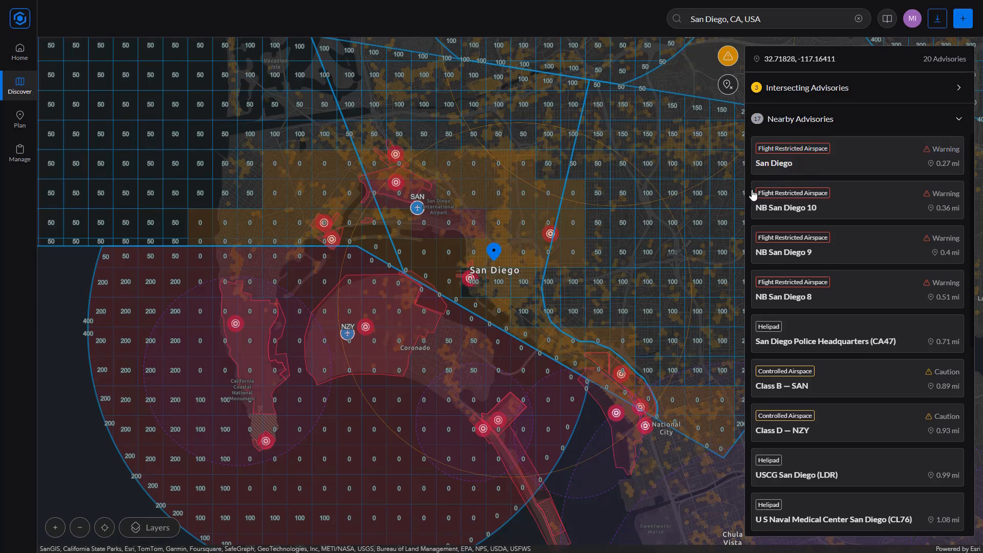
mouse_move(674, 221)
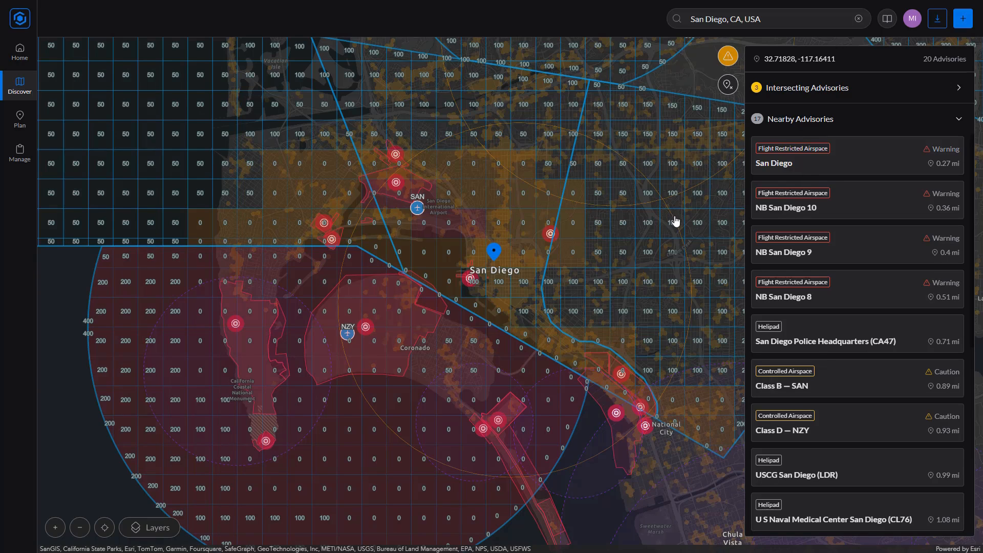
mouse_move(414, 224)
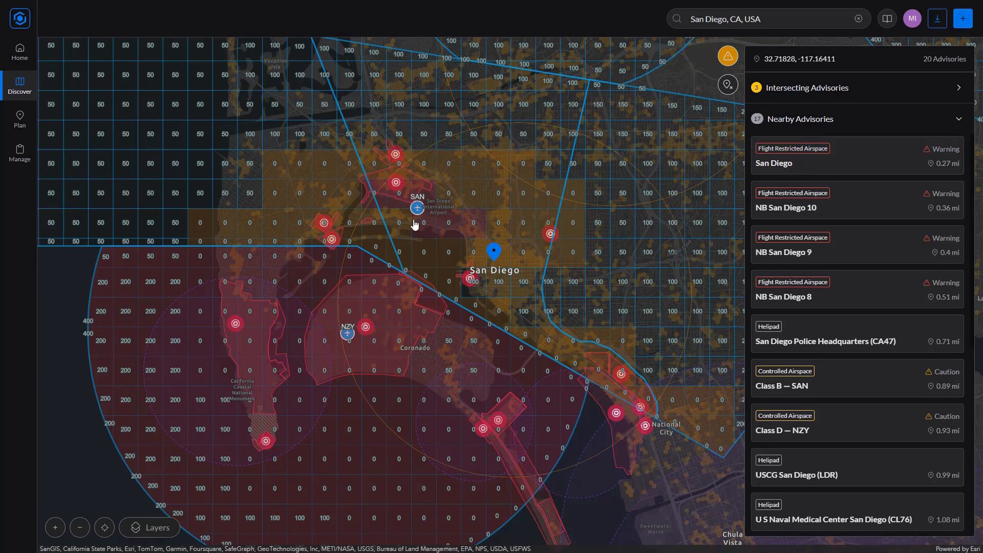
mouse_move(840, 242)
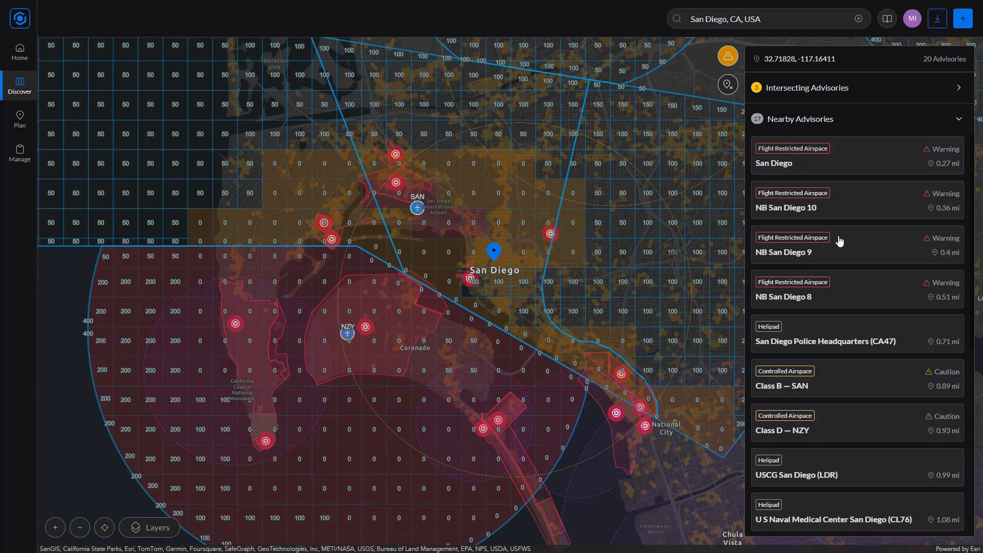
mouse_move(849, 125)
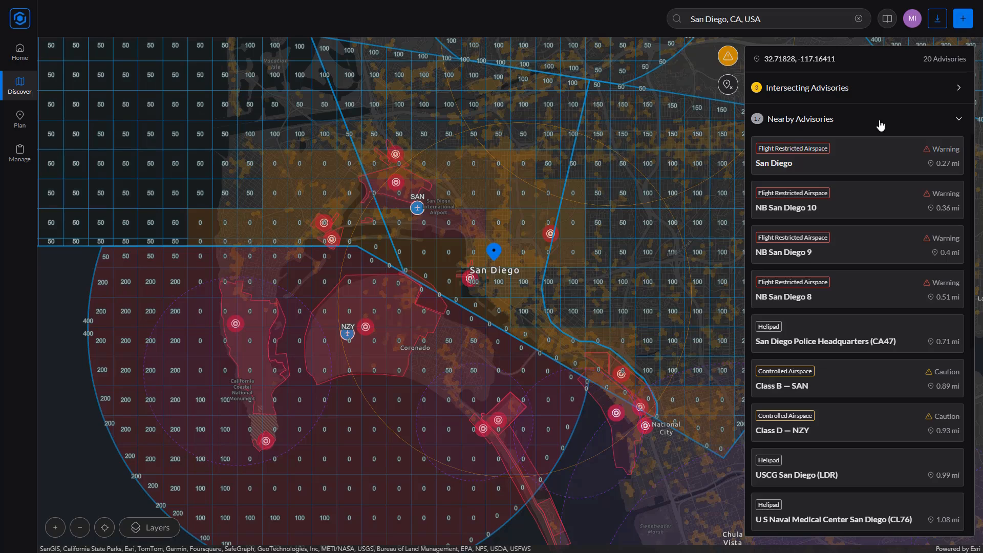
mouse_move(927, 156)
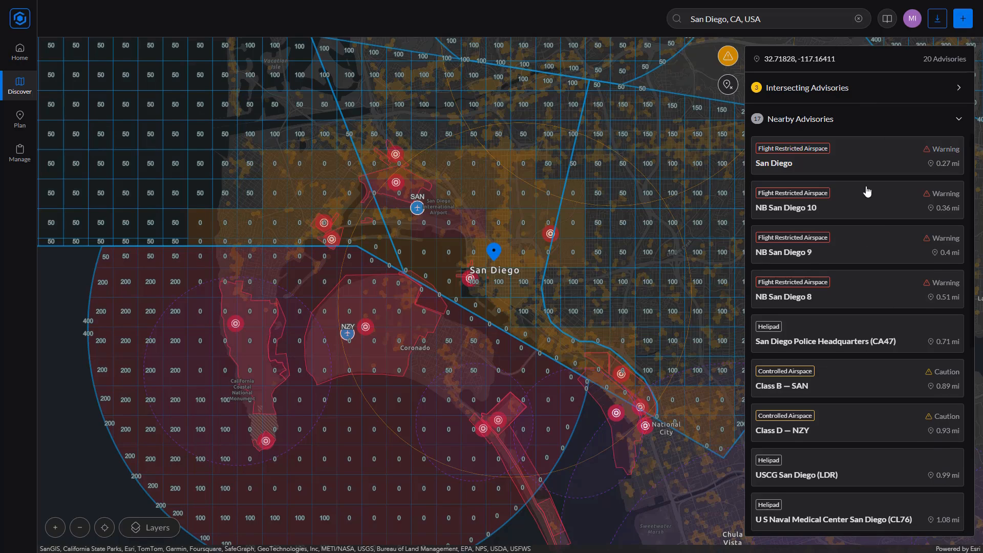
mouse_move(790, 154)
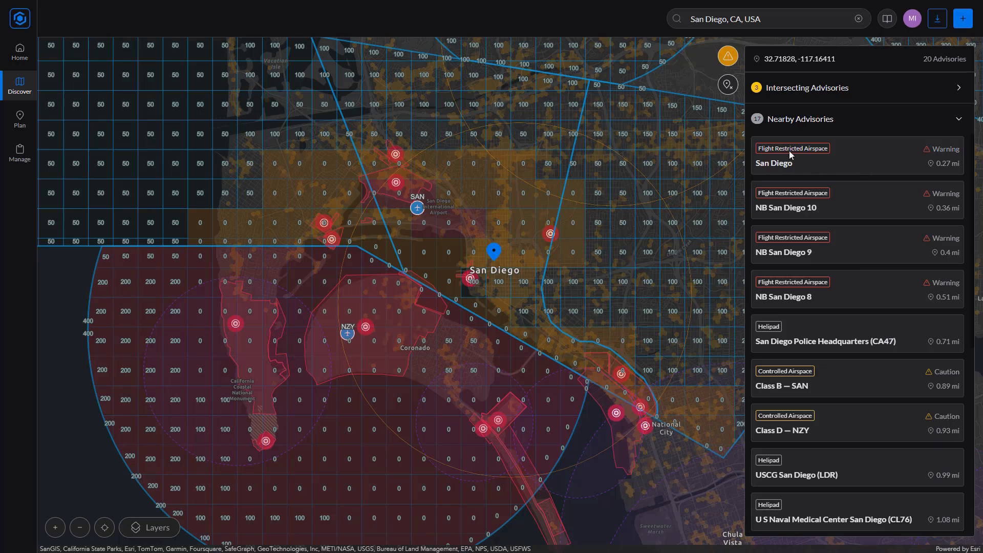
mouse_move(840, 193)
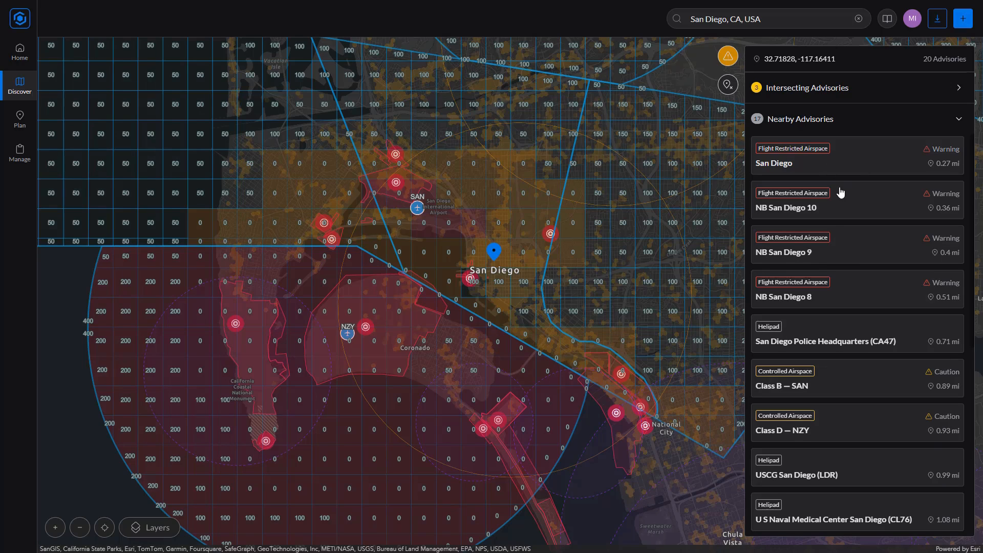
mouse_move(869, 315)
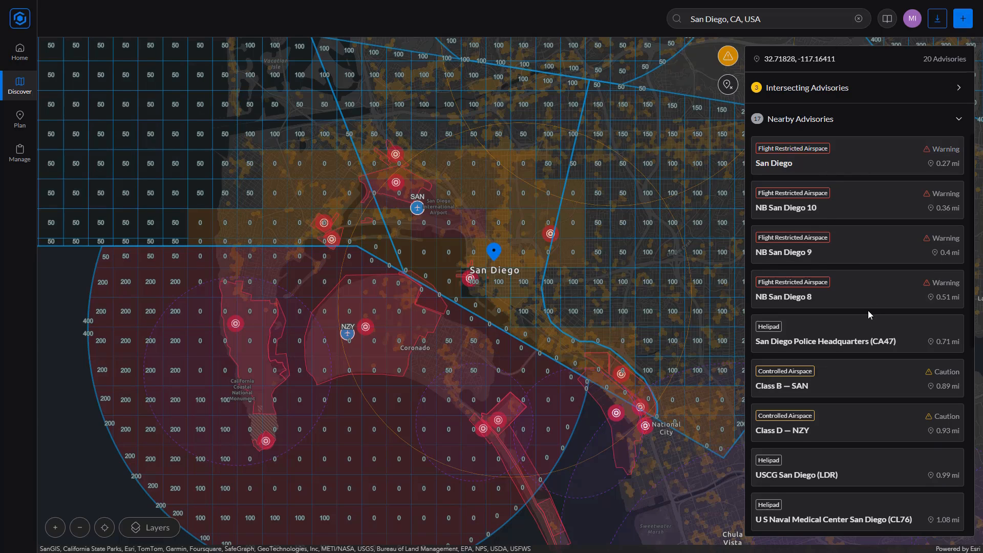
mouse_move(869, 356)
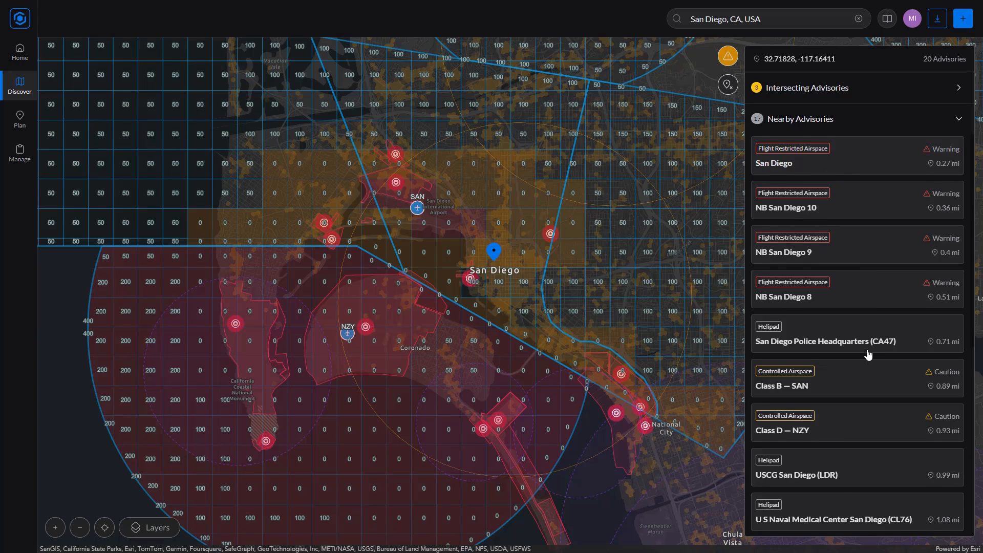
scroll("down", 3)
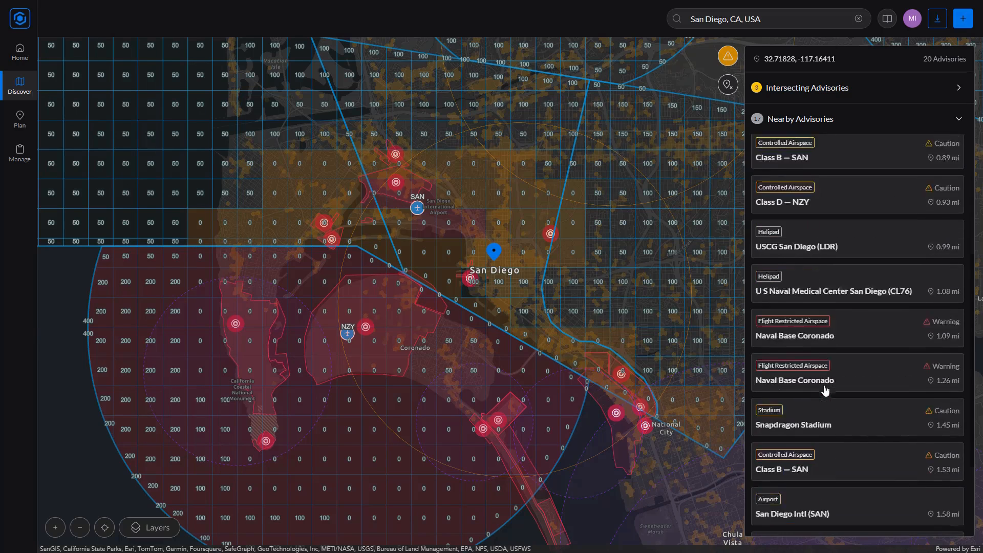
scroll("down", 3)
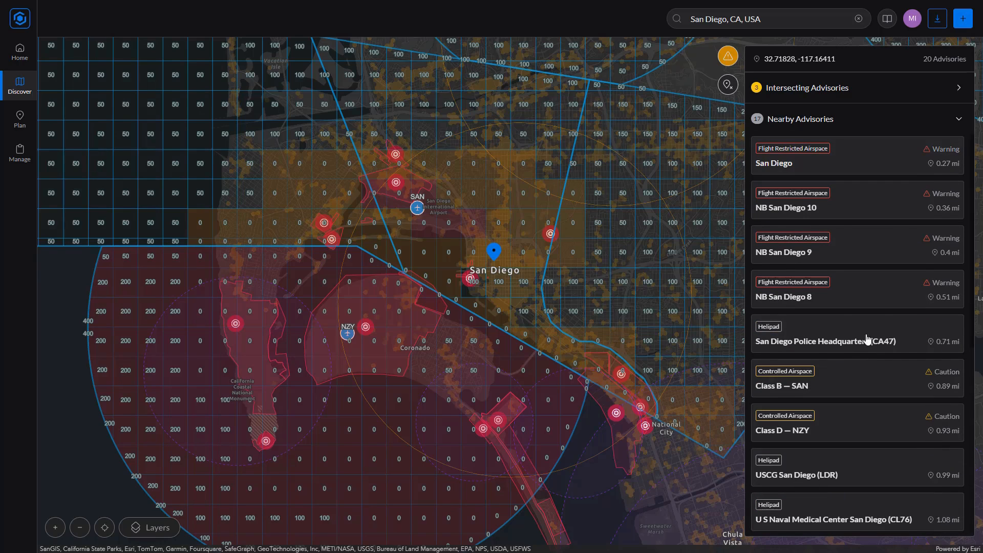
mouse_move(815, 139)
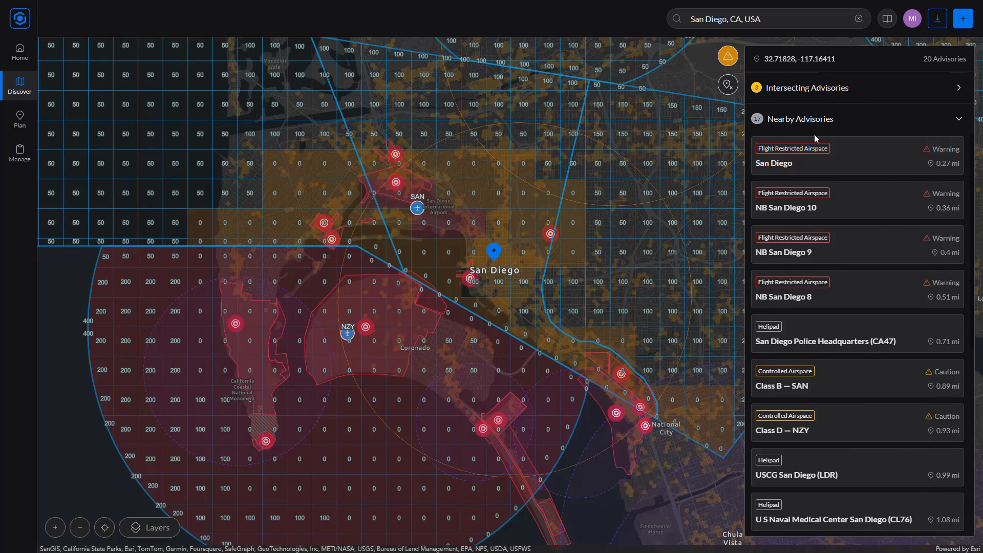
mouse_move(857, 123)
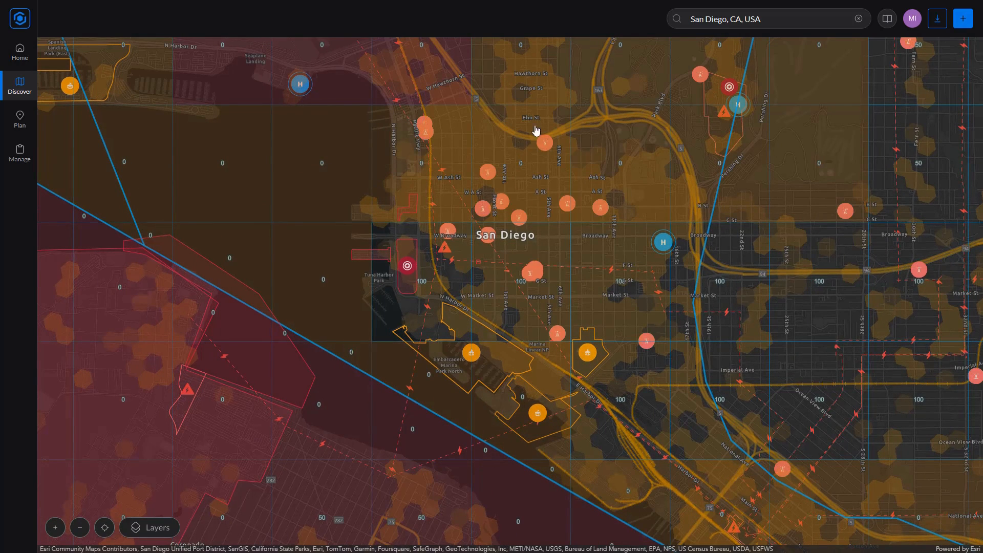
mouse_move(693, 277)
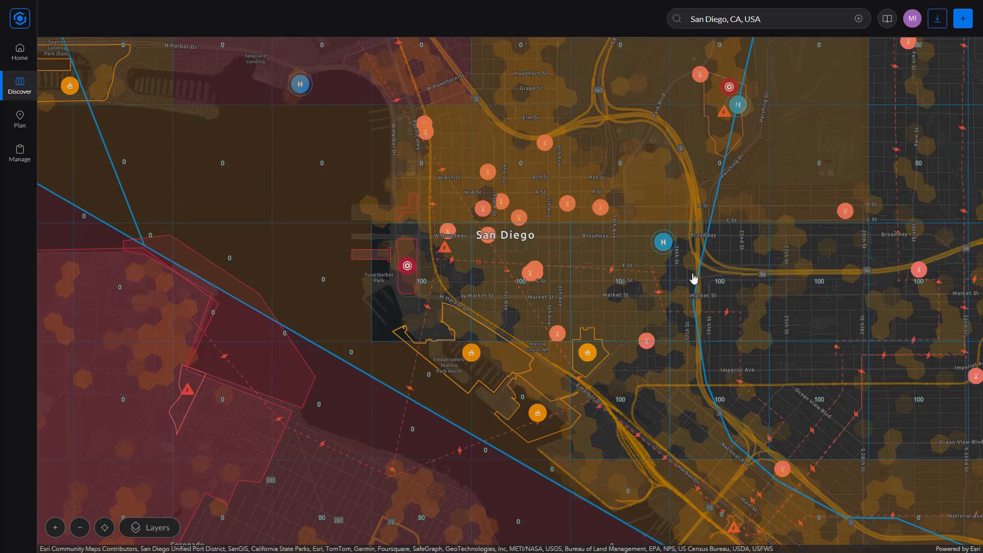
mouse_move(193, 495)
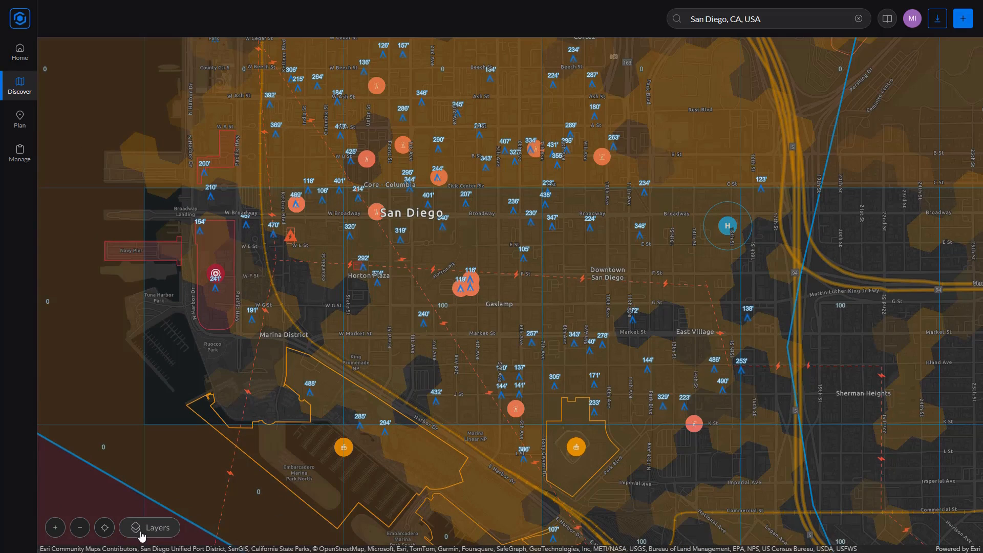
left_click(149, 526)
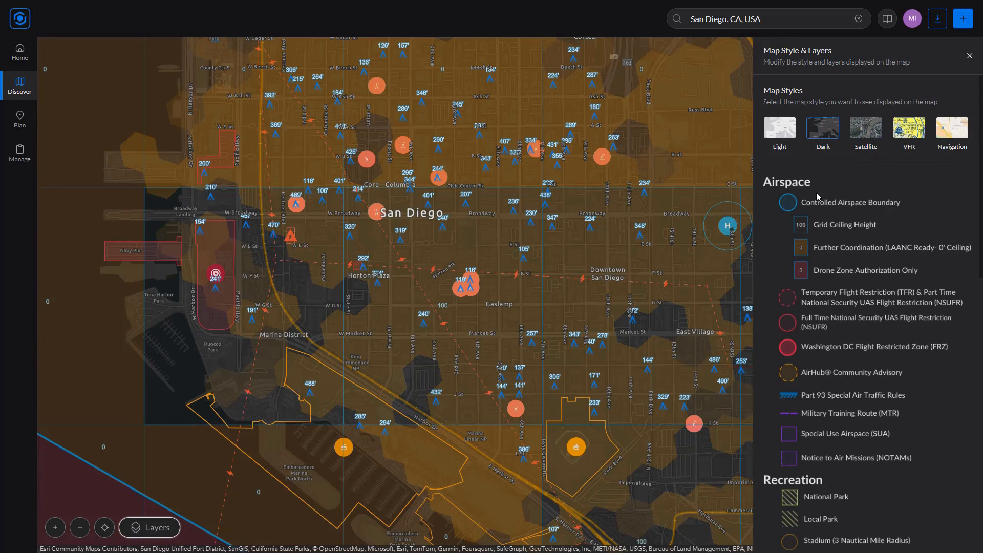
scroll("down", 3)
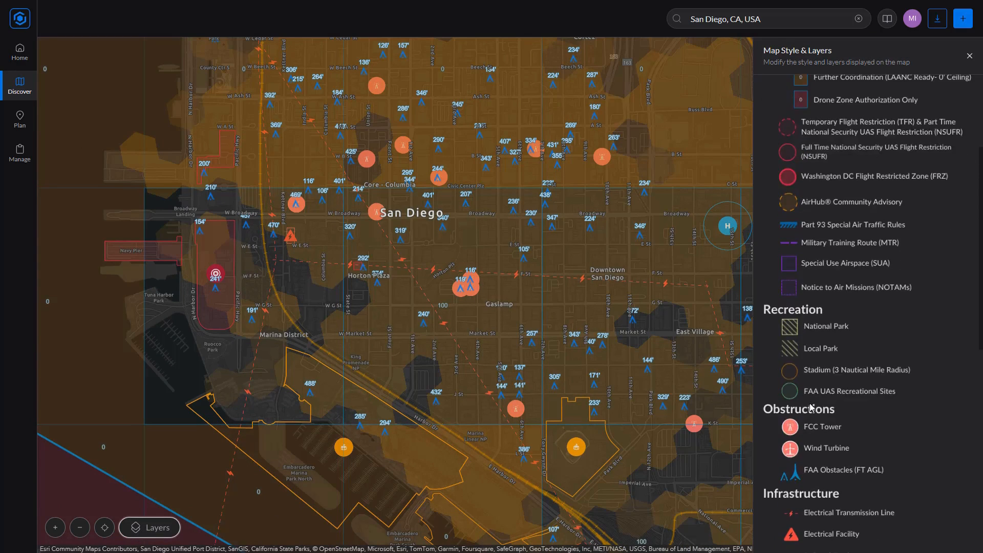
scroll("down", 3)
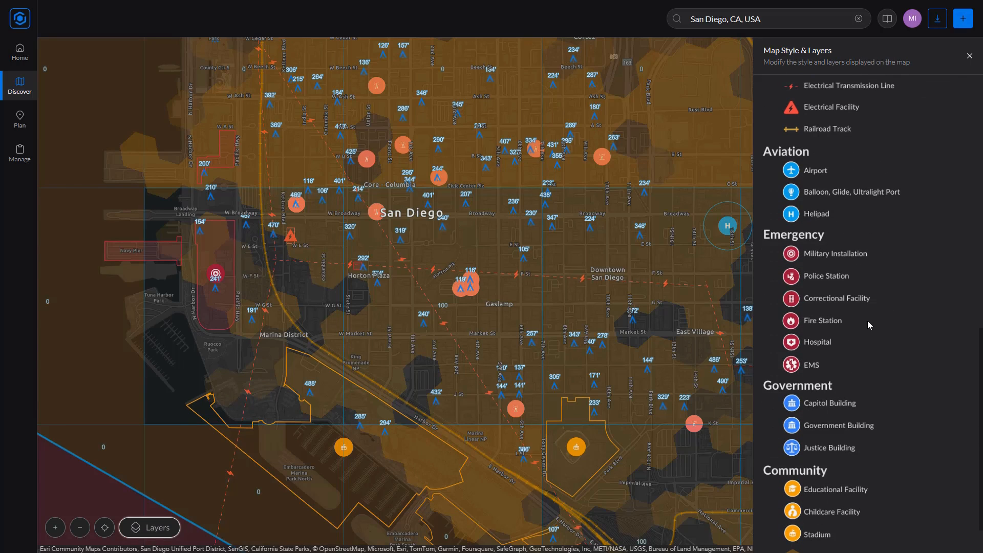
mouse_move(804, 356)
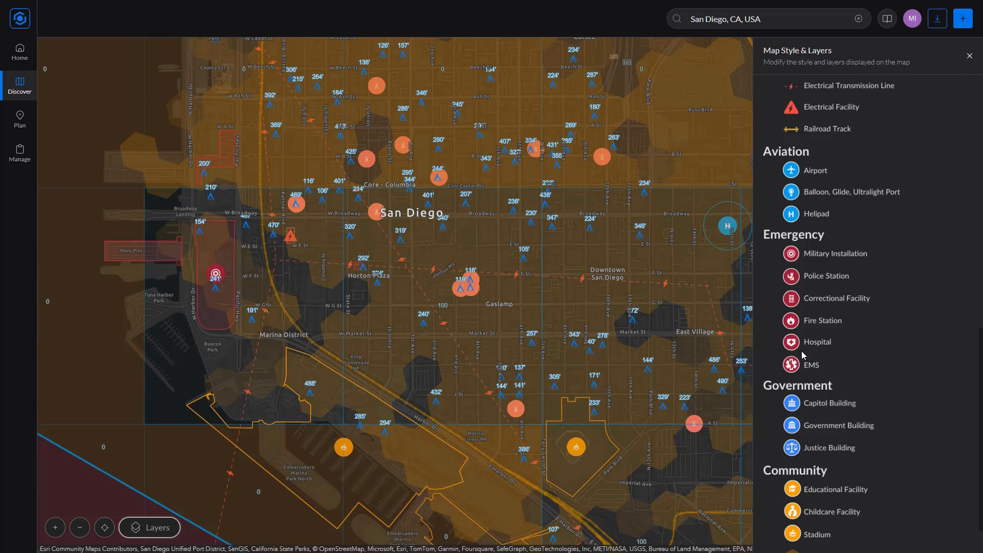
mouse_move(478, 305)
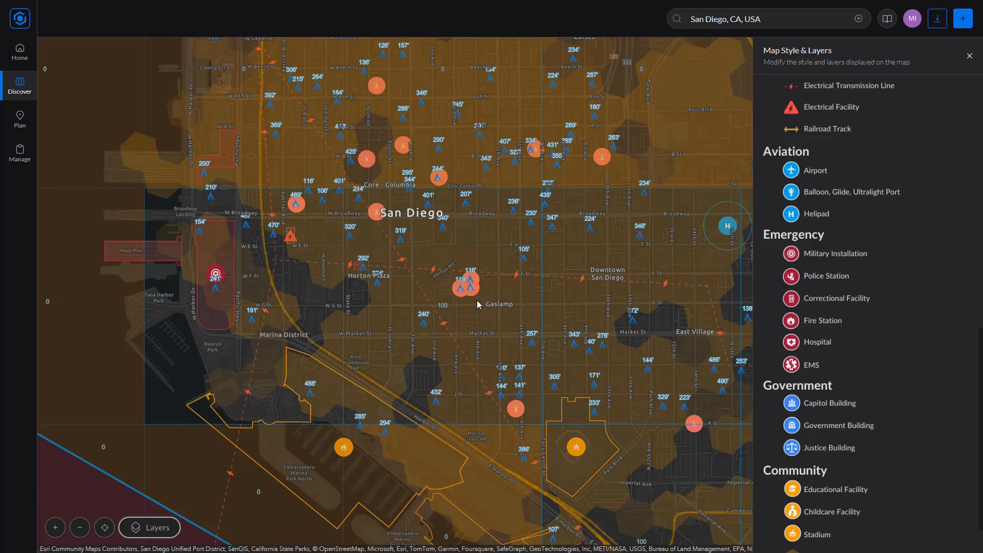
mouse_move(466, 150)
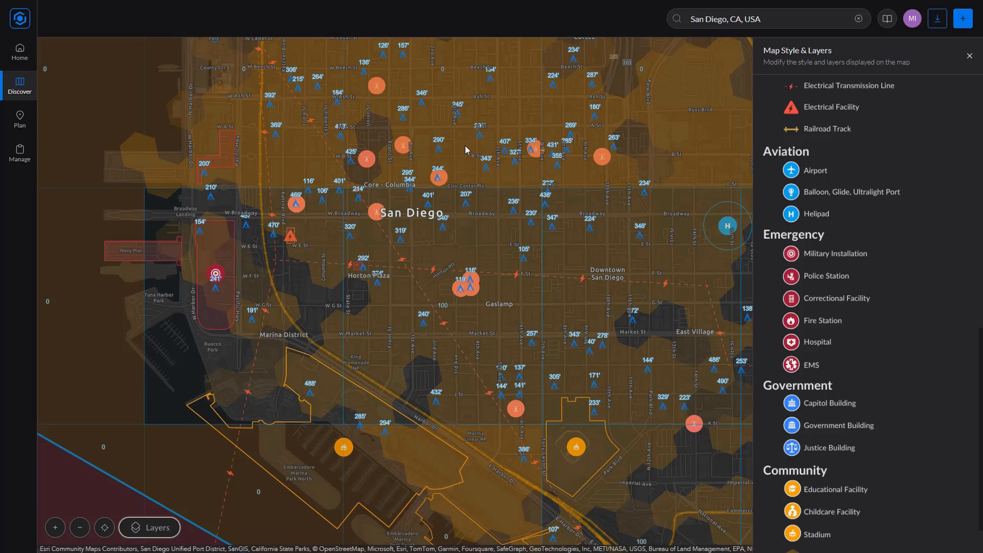
mouse_move(444, 150)
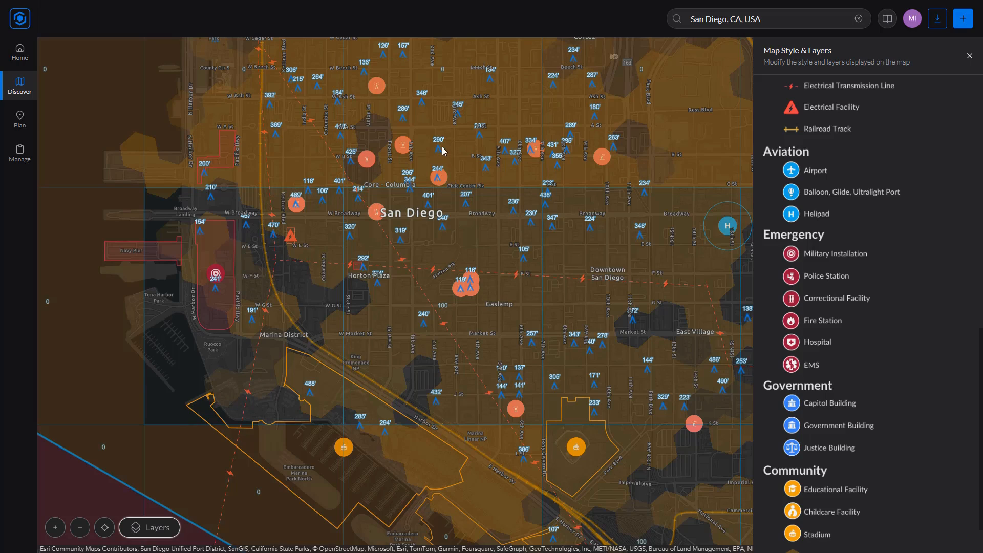
mouse_move(491, 139)
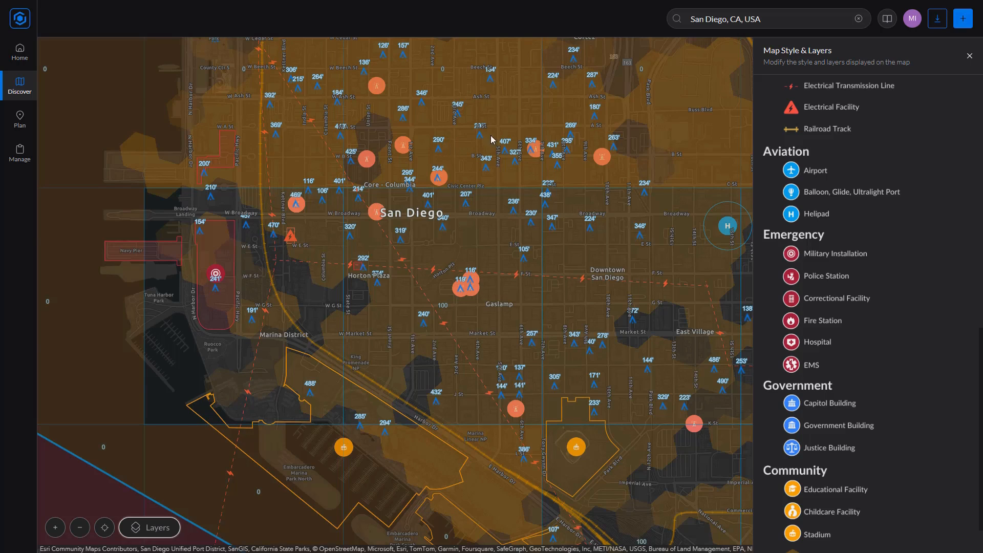
mouse_move(326, 202)
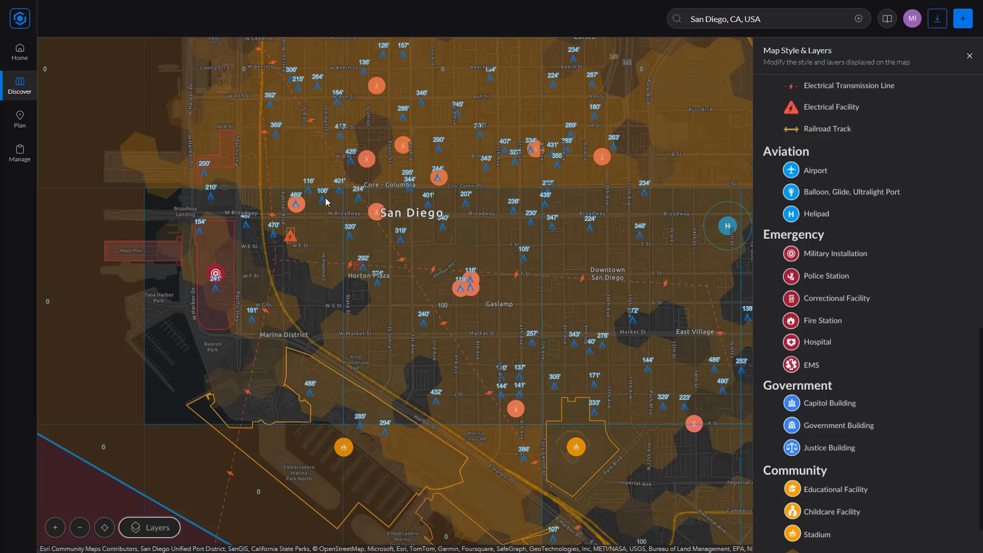
mouse_move(457, 301)
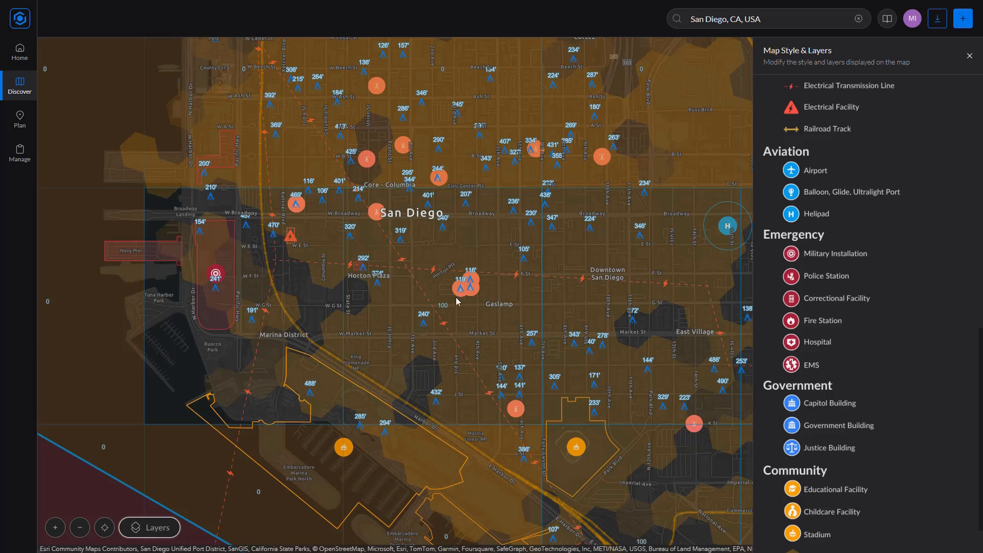
mouse_move(279, 369)
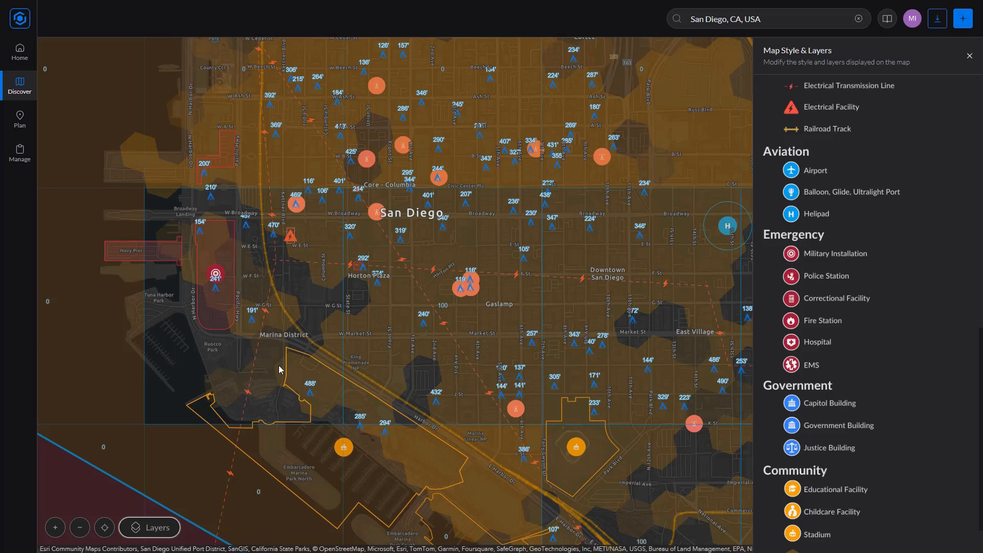
mouse_move(212, 215)
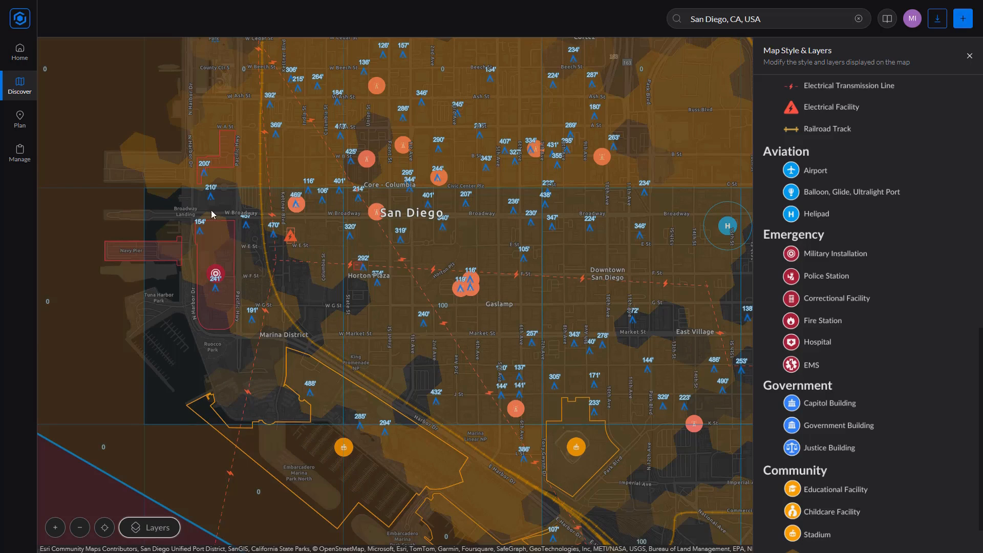
mouse_move(871, 363)
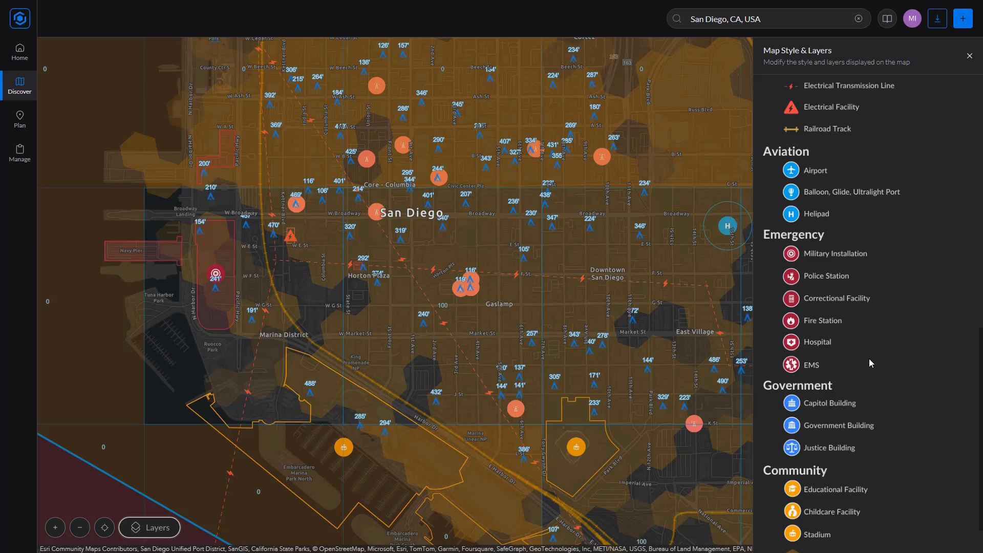
scroll("down", 3)
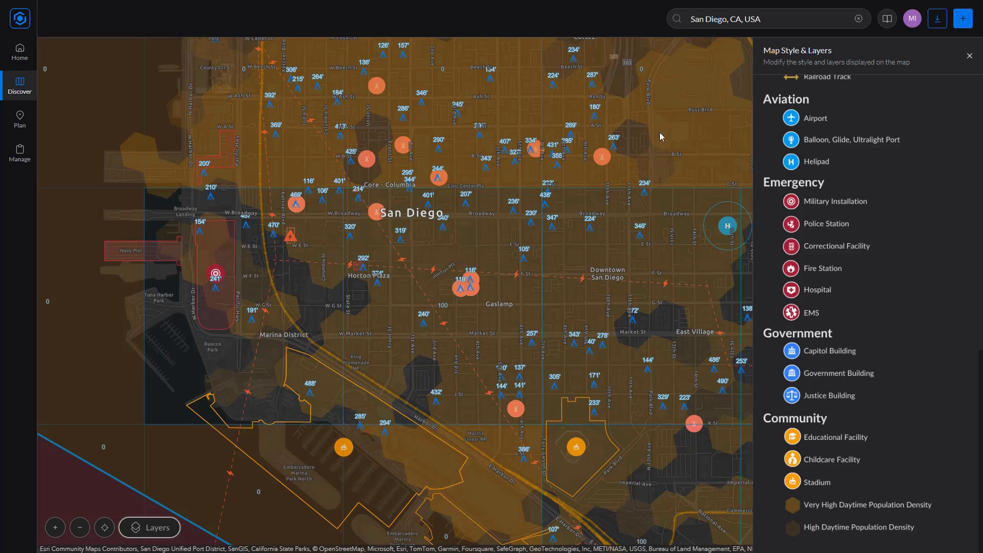
mouse_move(830, 511)
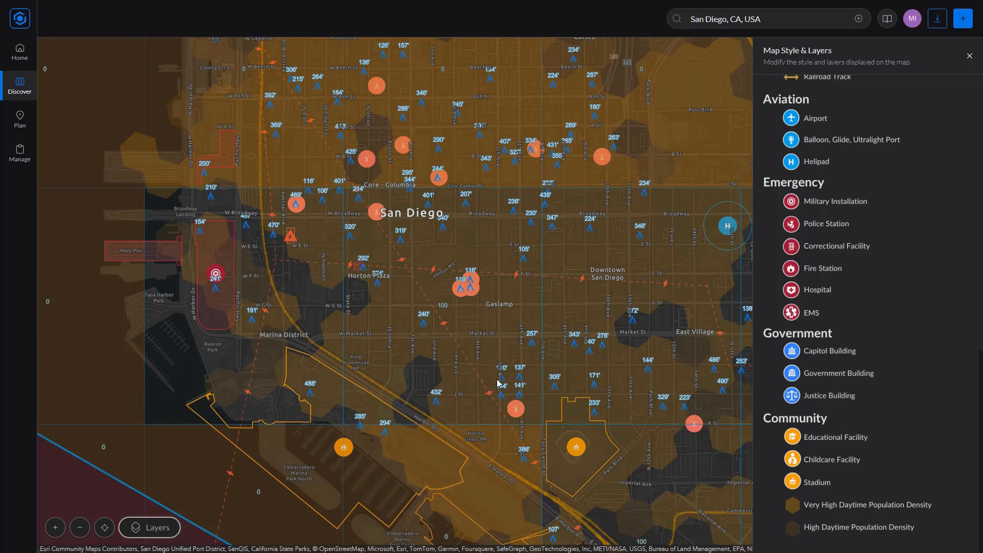
mouse_move(494, 380)
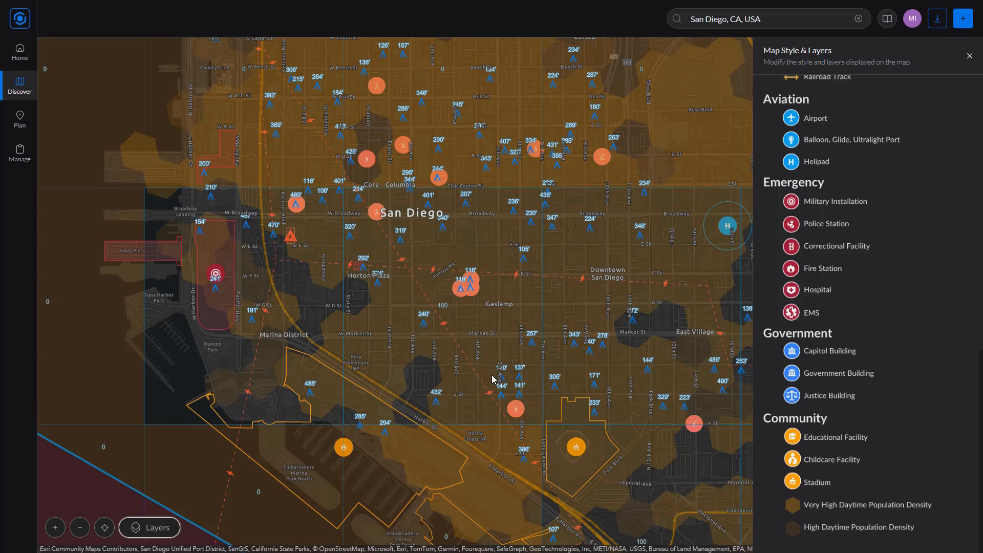
mouse_move(490, 376)
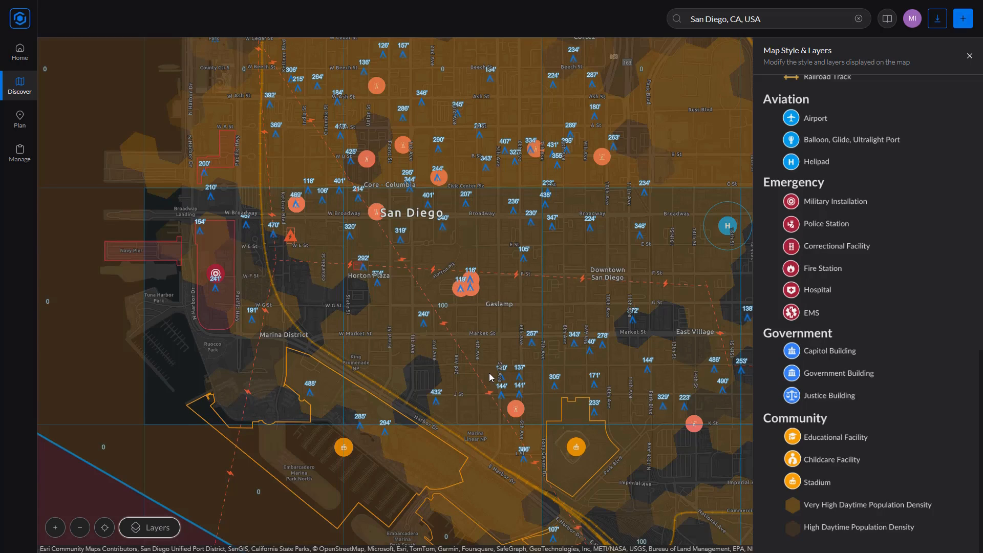
mouse_move(489, 375)
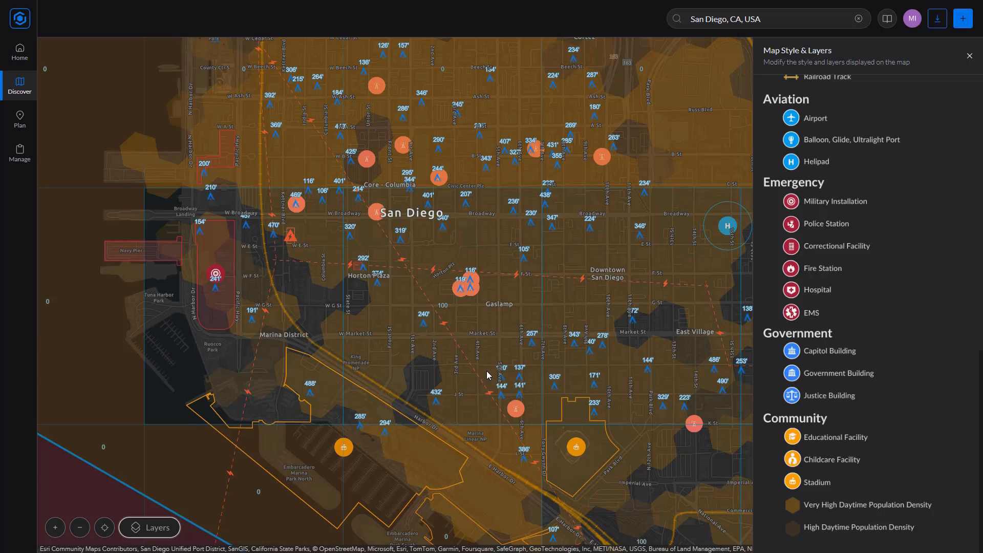
mouse_move(495, 349)
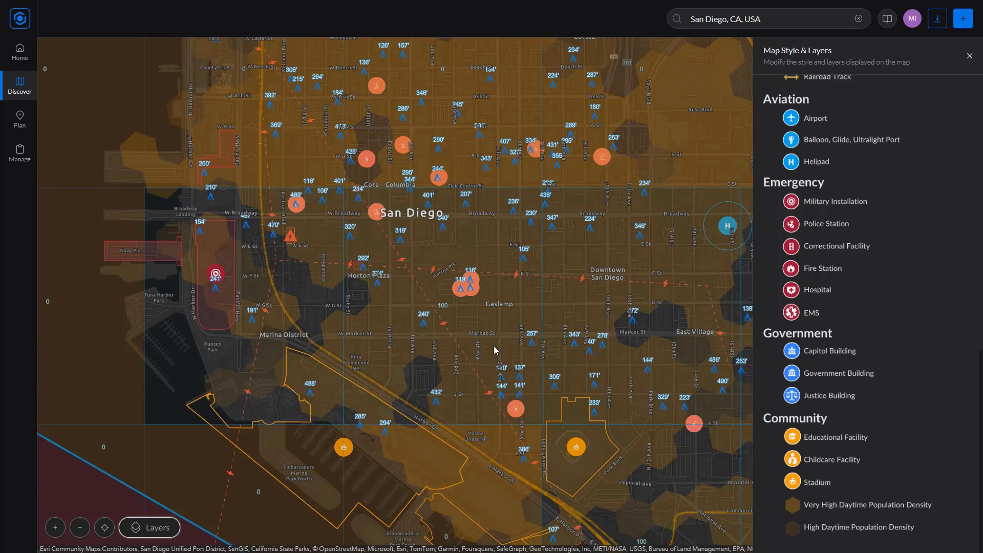
mouse_move(491, 349)
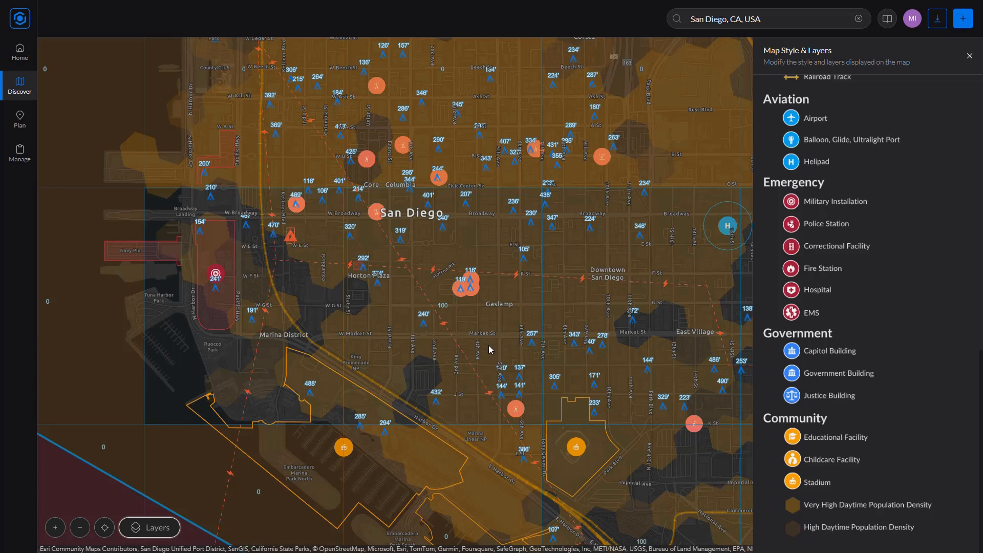
mouse_move(489, 348)
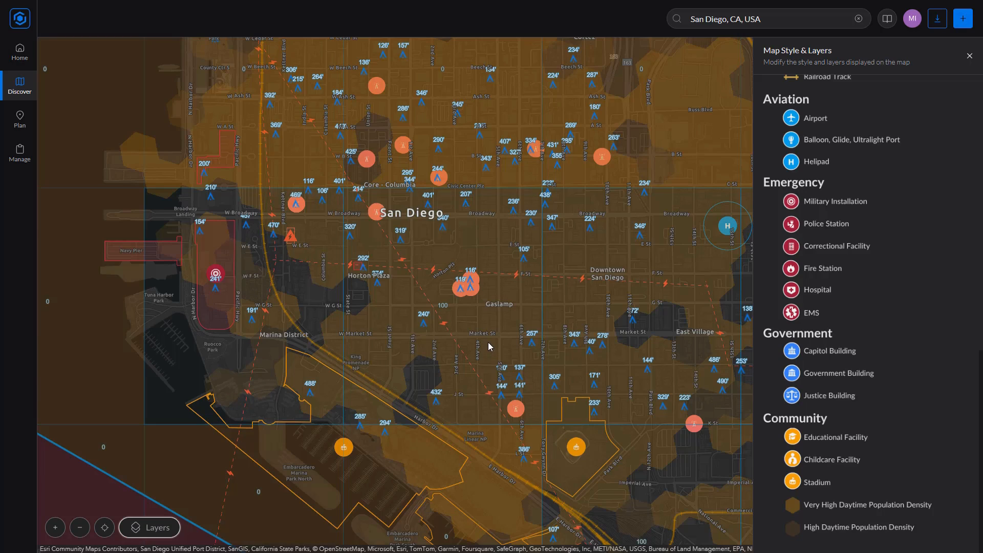
mouse_move(504, 334)
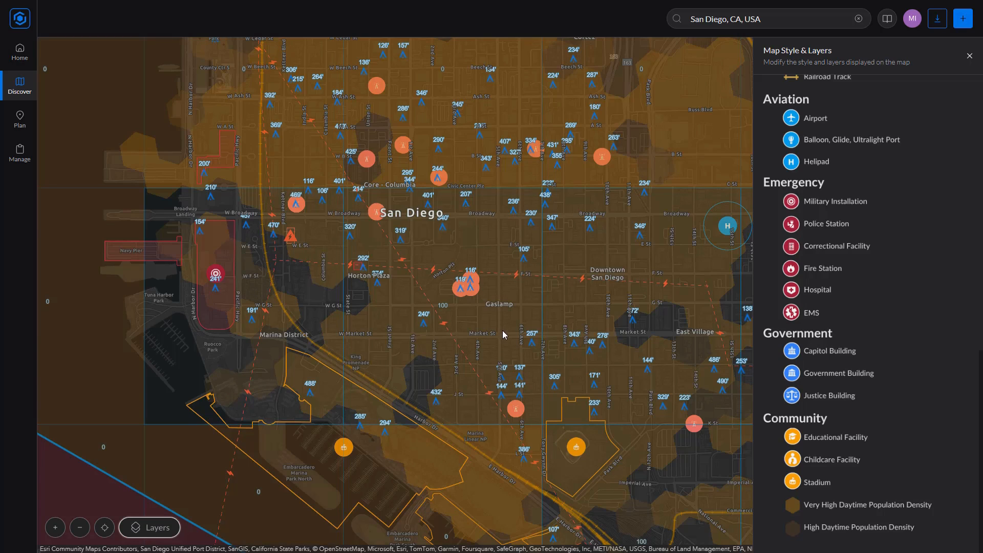
mouse_move(885, 344)
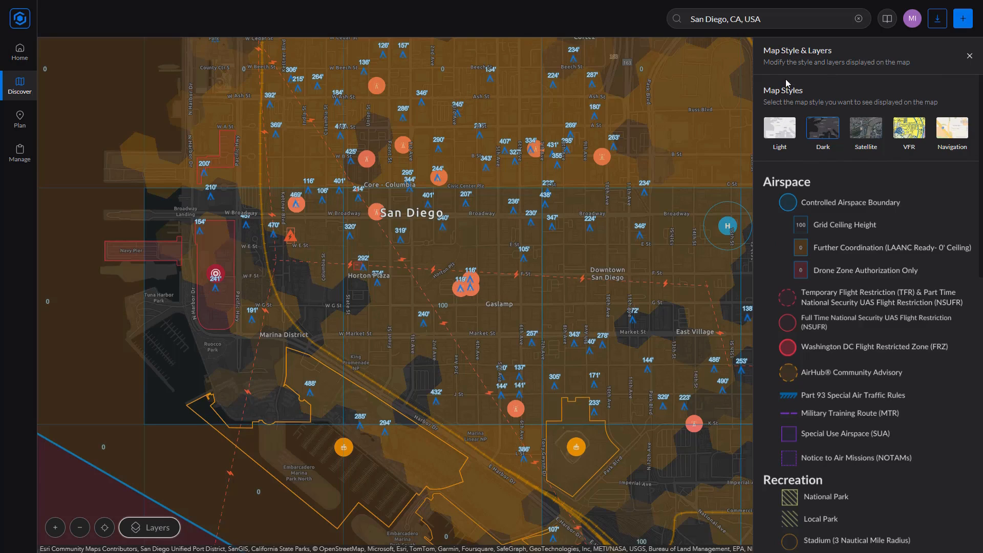
mouse_move(787, 85)
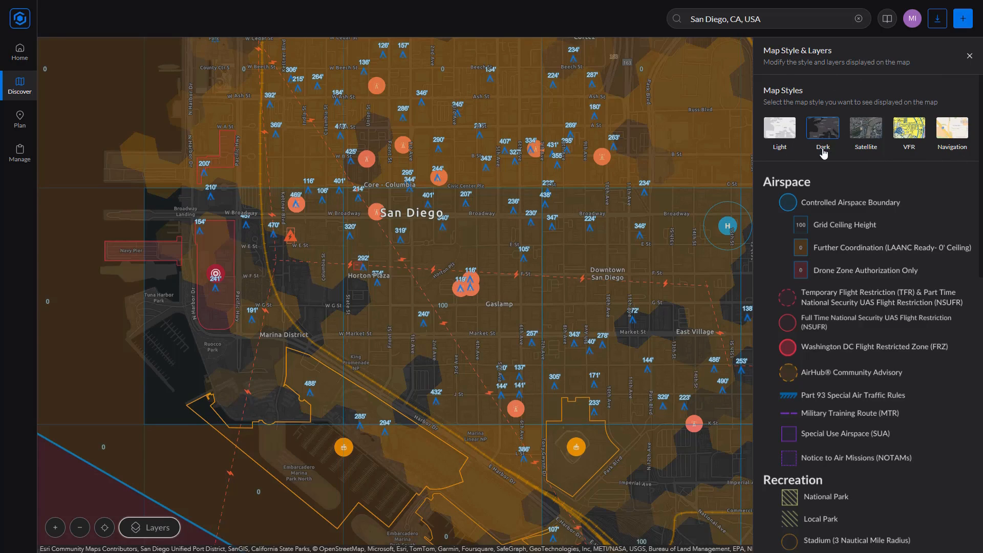
left_click(778, 129)
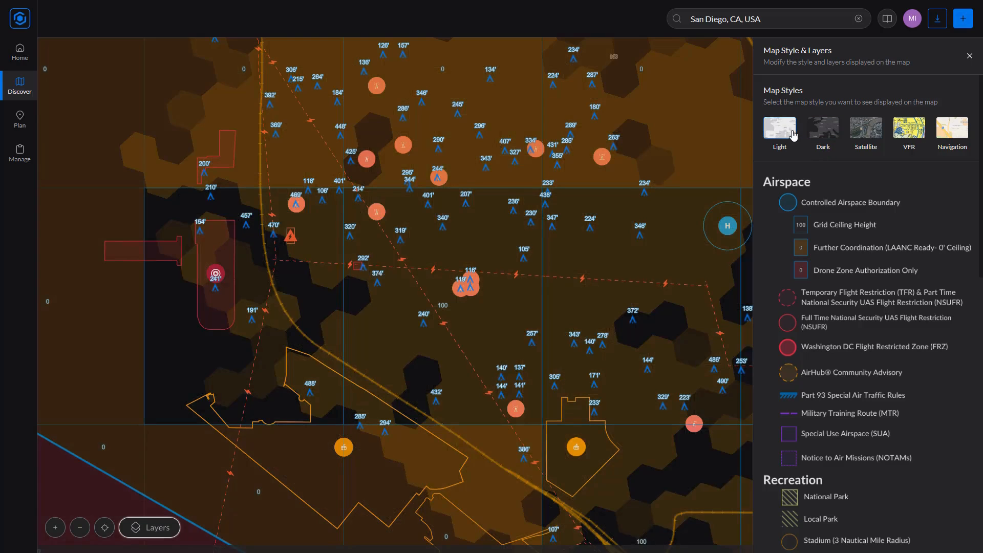
left_click(779, 128)
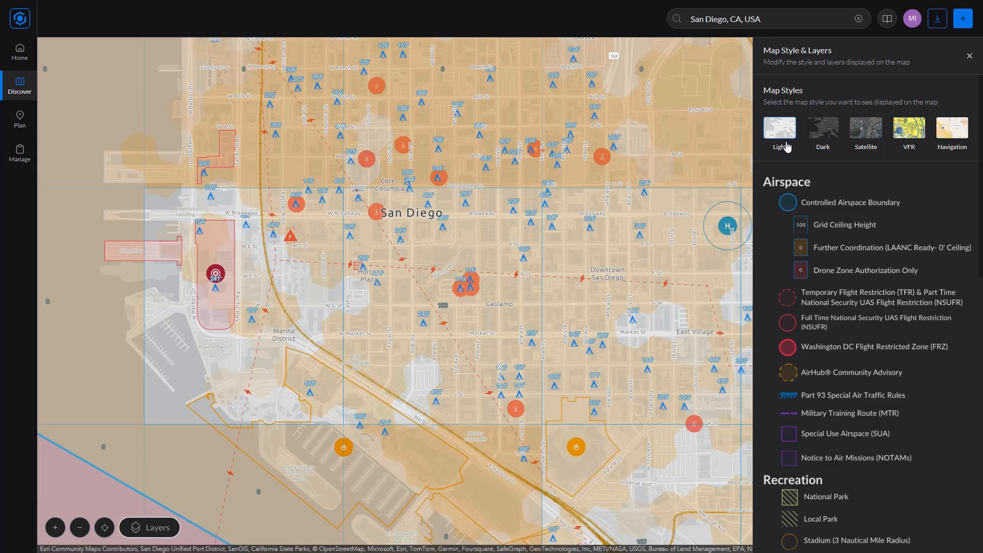
left_click(865, 129)
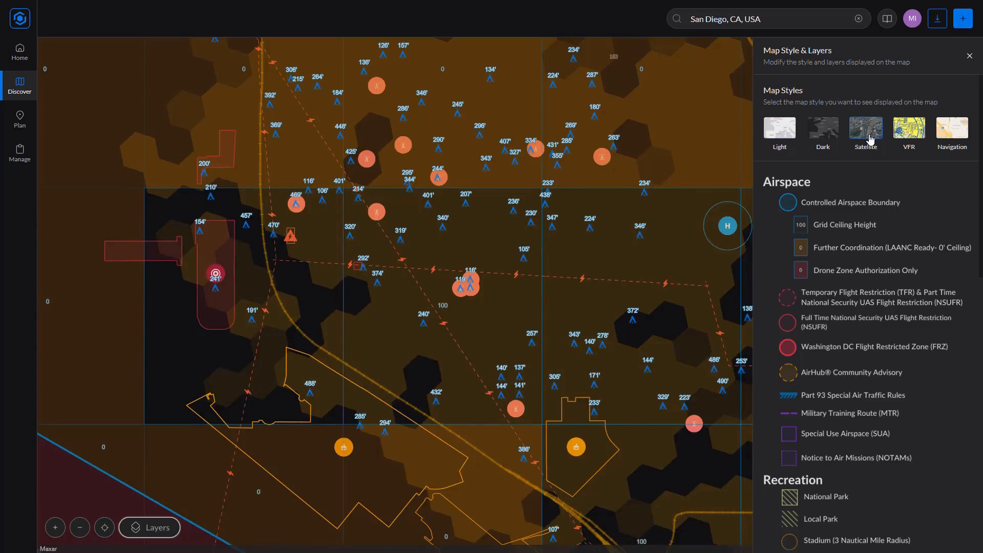
left_click(865, 129)
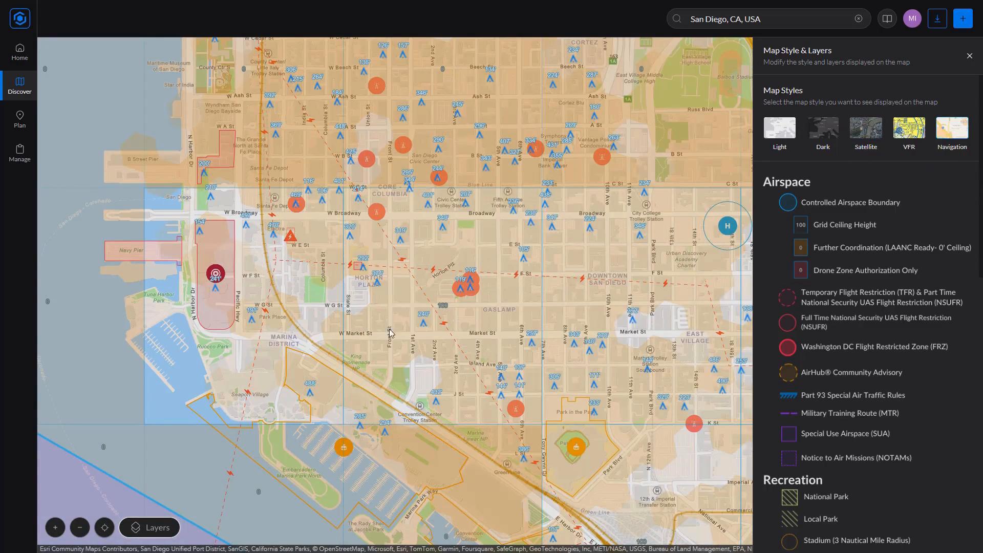
mouse_move(457, 367)
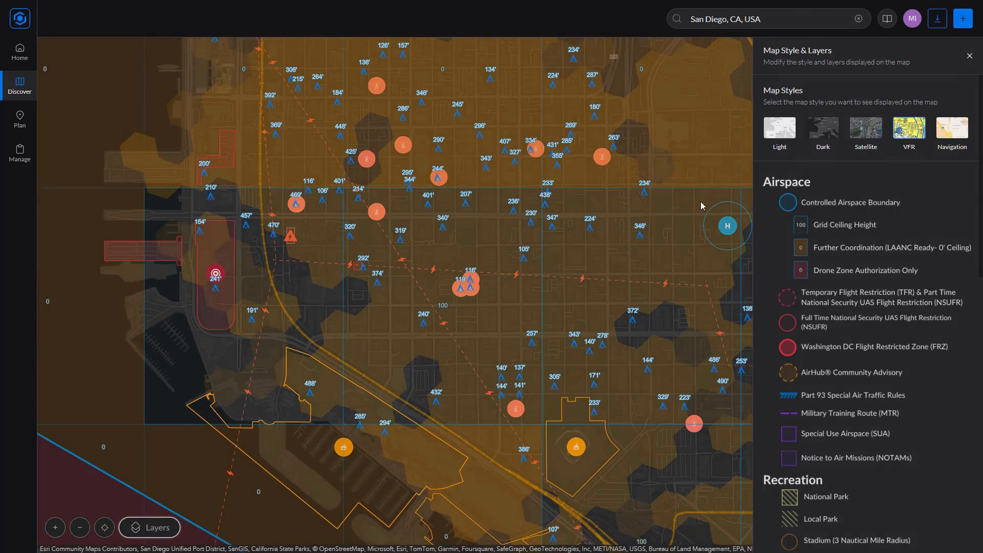
mouse_move(576, 303)
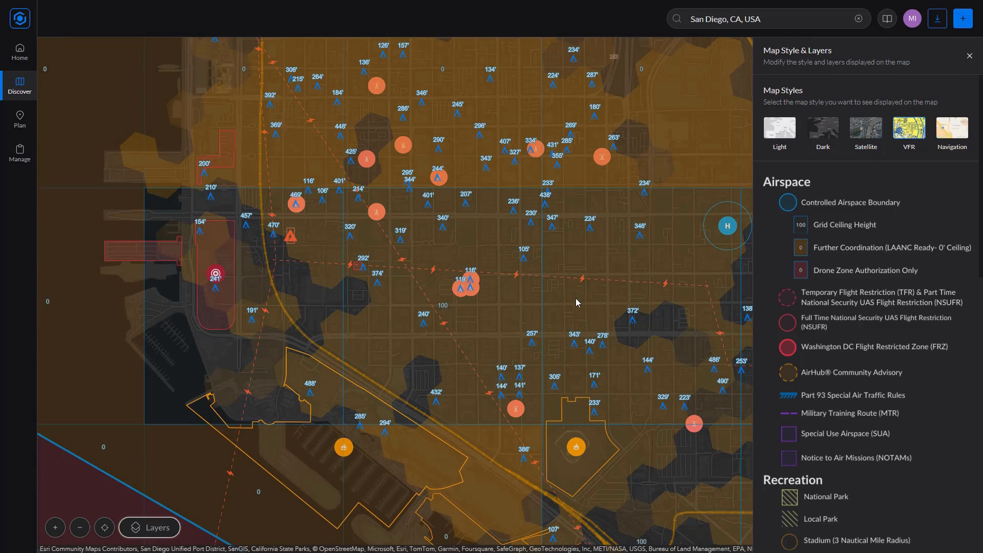
mouse_move(517, 215)
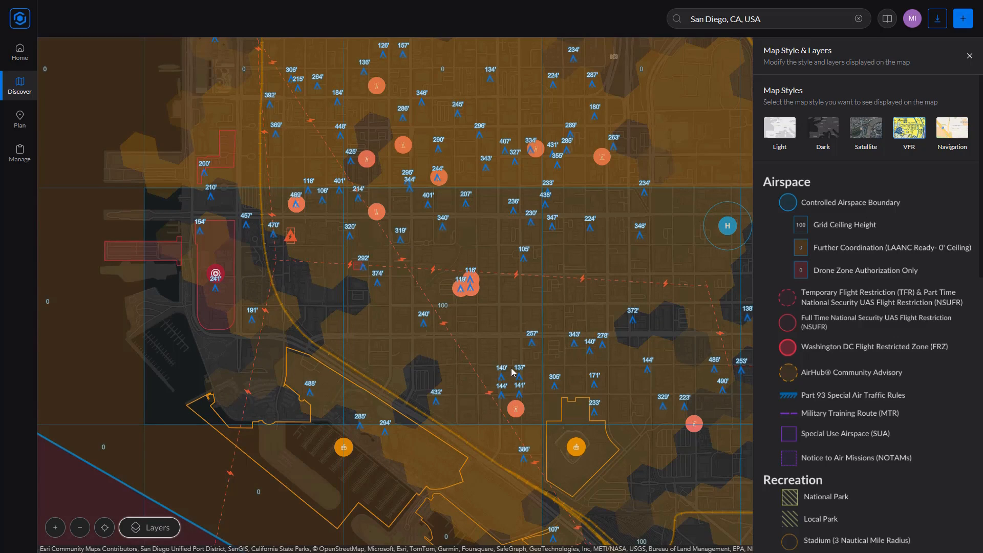
mouse_move(536, 357)
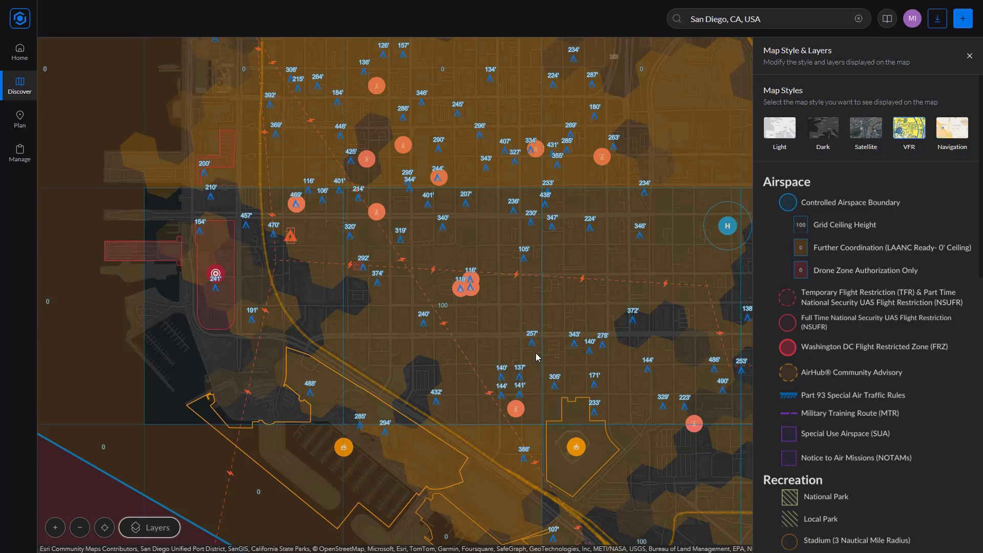
mouse_move(532, 361)
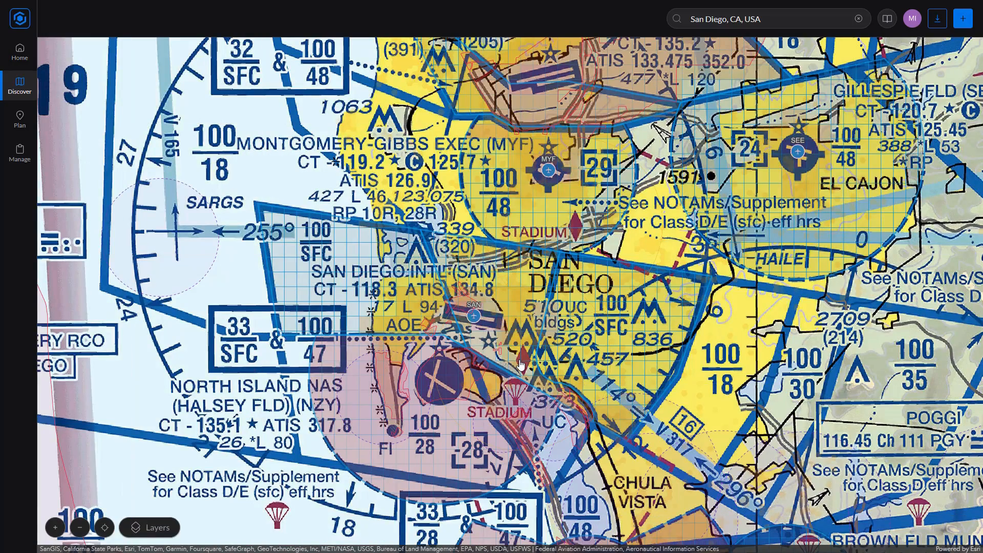
mouse_move(526, 360)
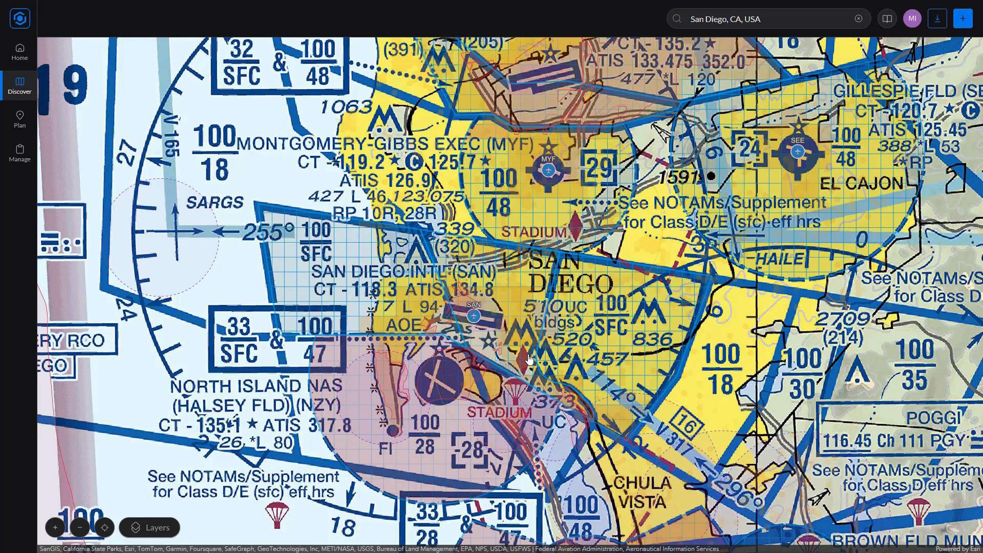
mouse_move(547, 344)
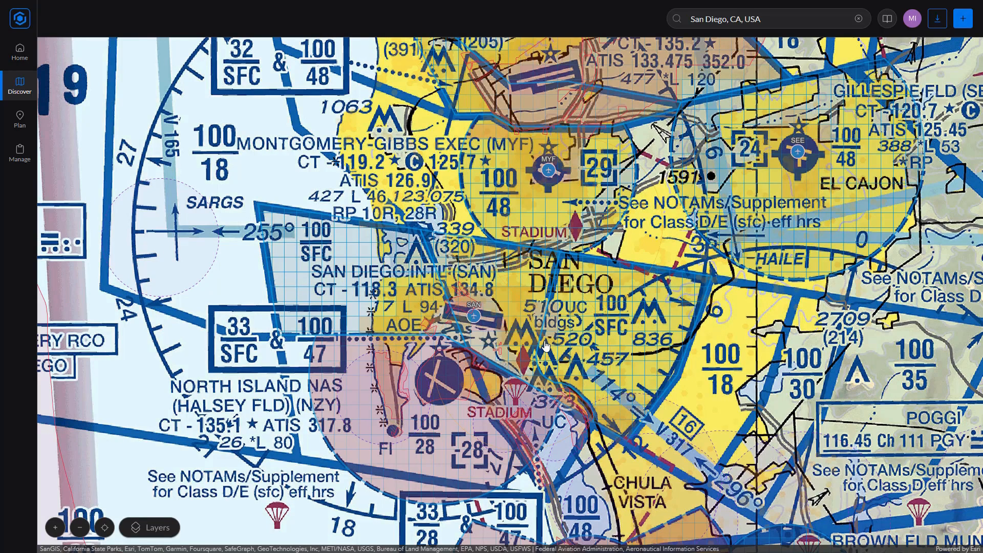
mouse_move(544, 348)
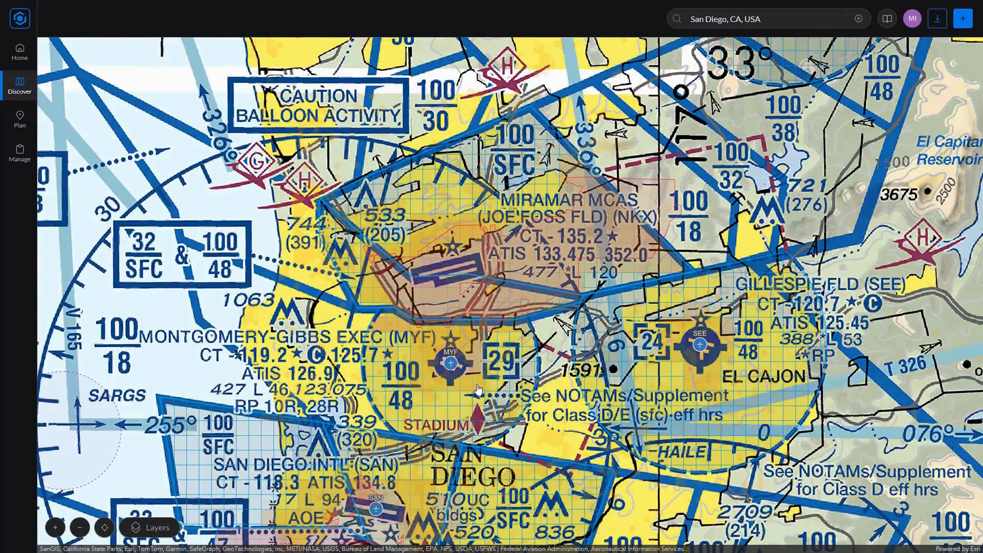
Step: Switch the map to the Dark style from the Map Style & Layers settings
left_click(149, 527)
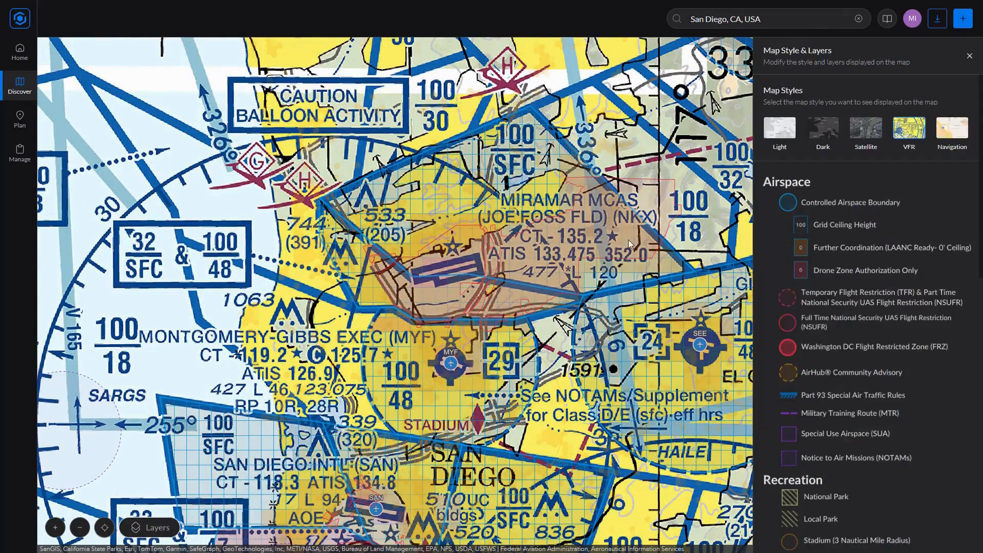
left_click(822, 130)
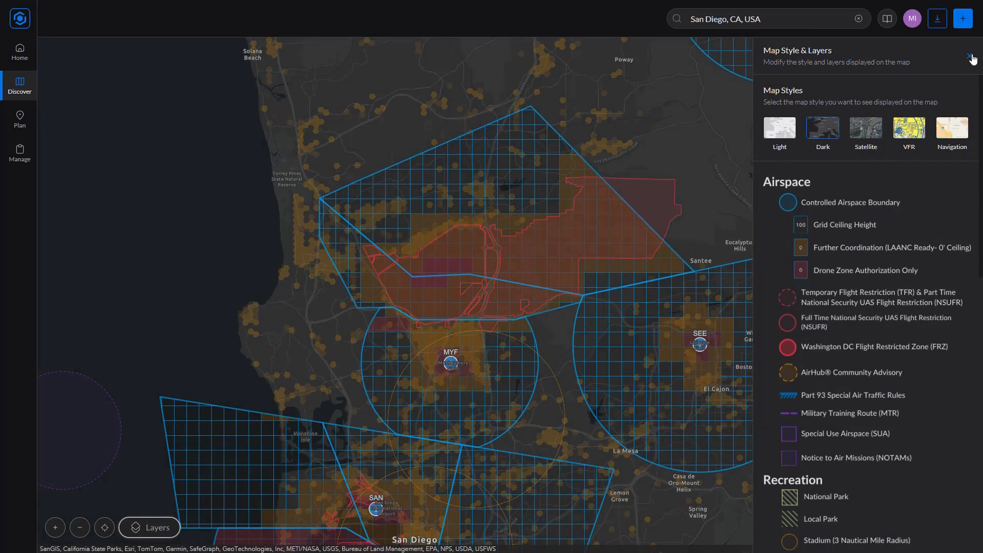
Step: Close the layers panel and pan the dark map onto Mission Beach Park
left_click(972, 57)
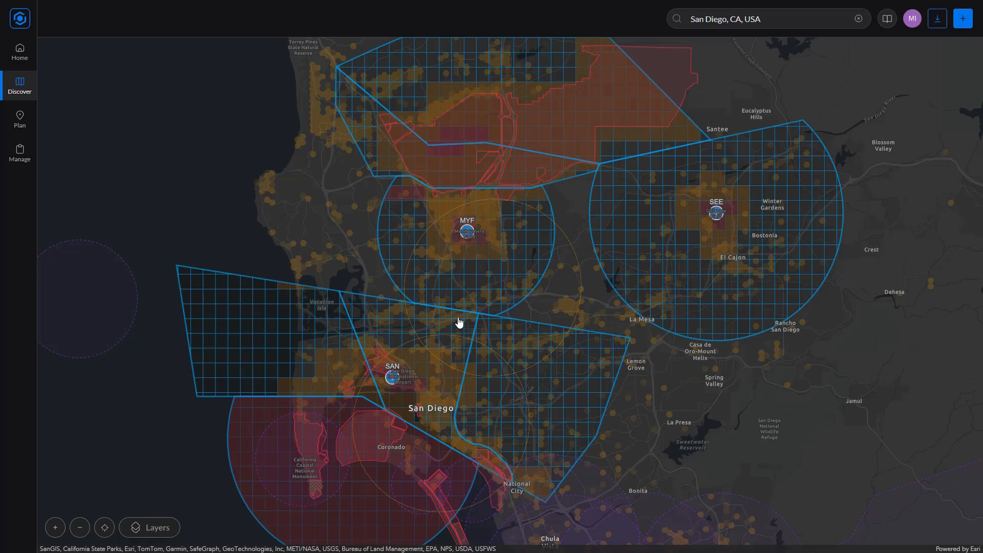
mouse_move(465, 337)
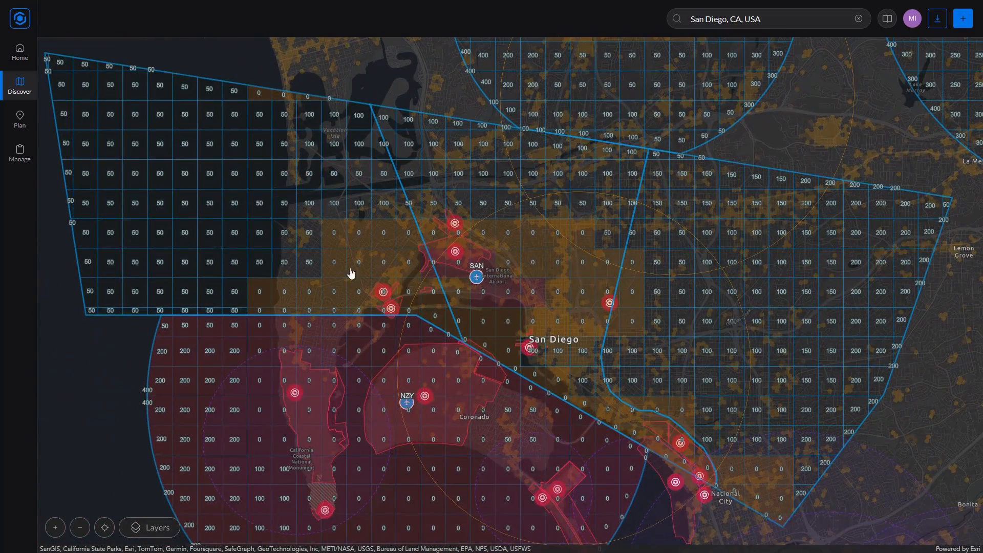
left_click_drag(352, 273, 374, 238)
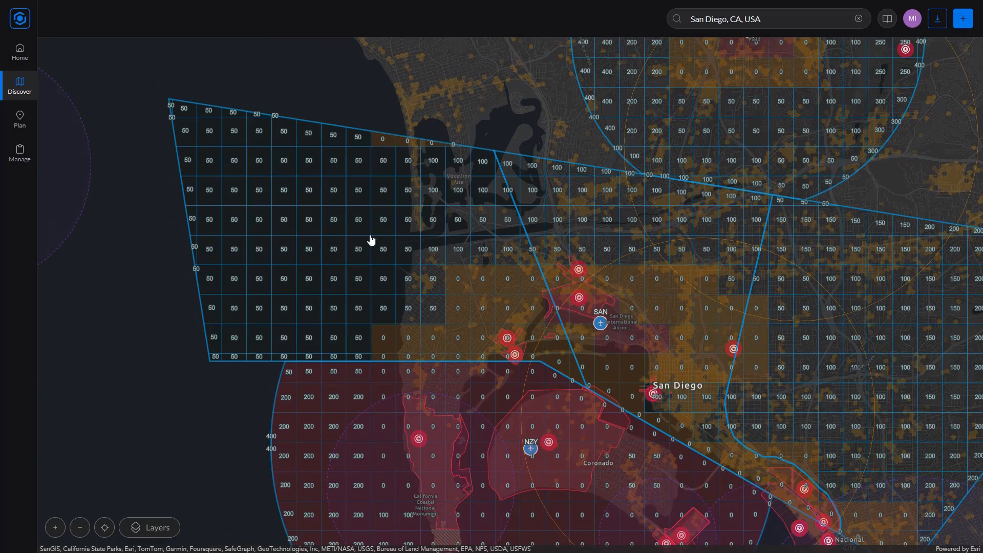
mouse_move(404, 196)
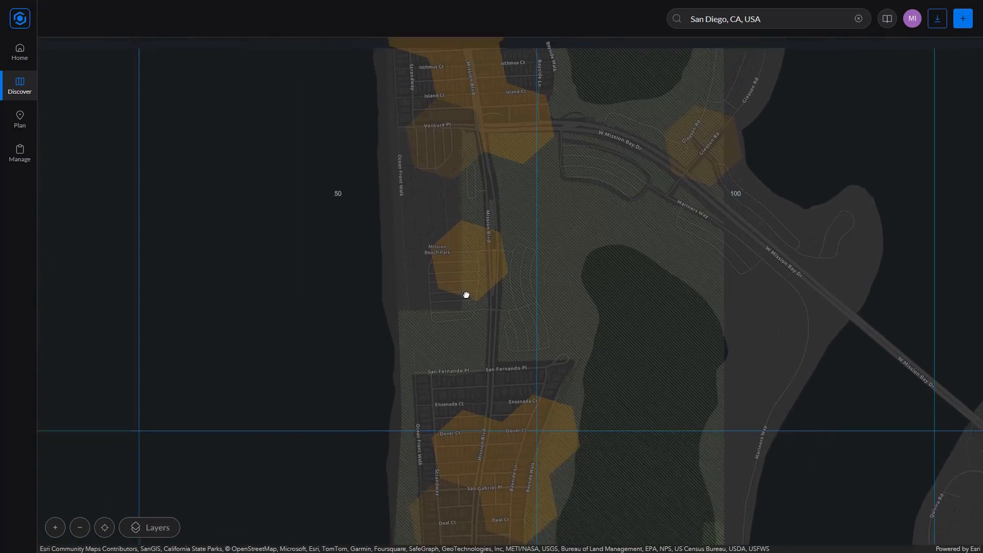
left_click_drag(466, 295, 505, 386)
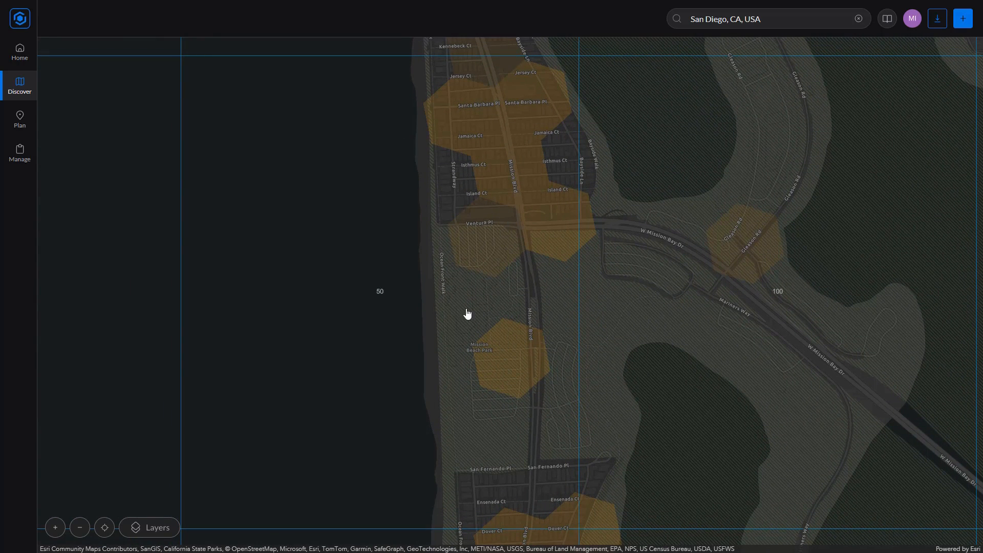
mouse_move(453, 370)
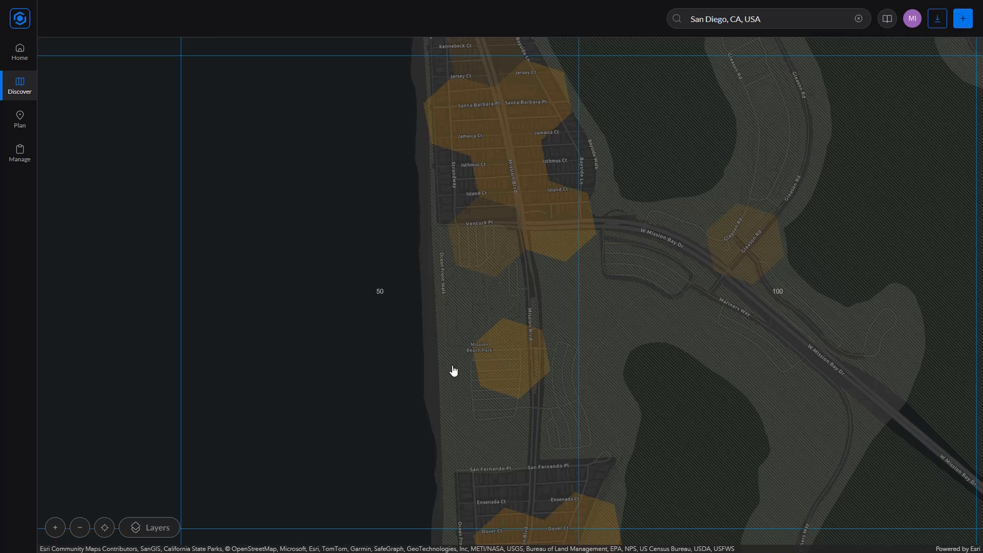